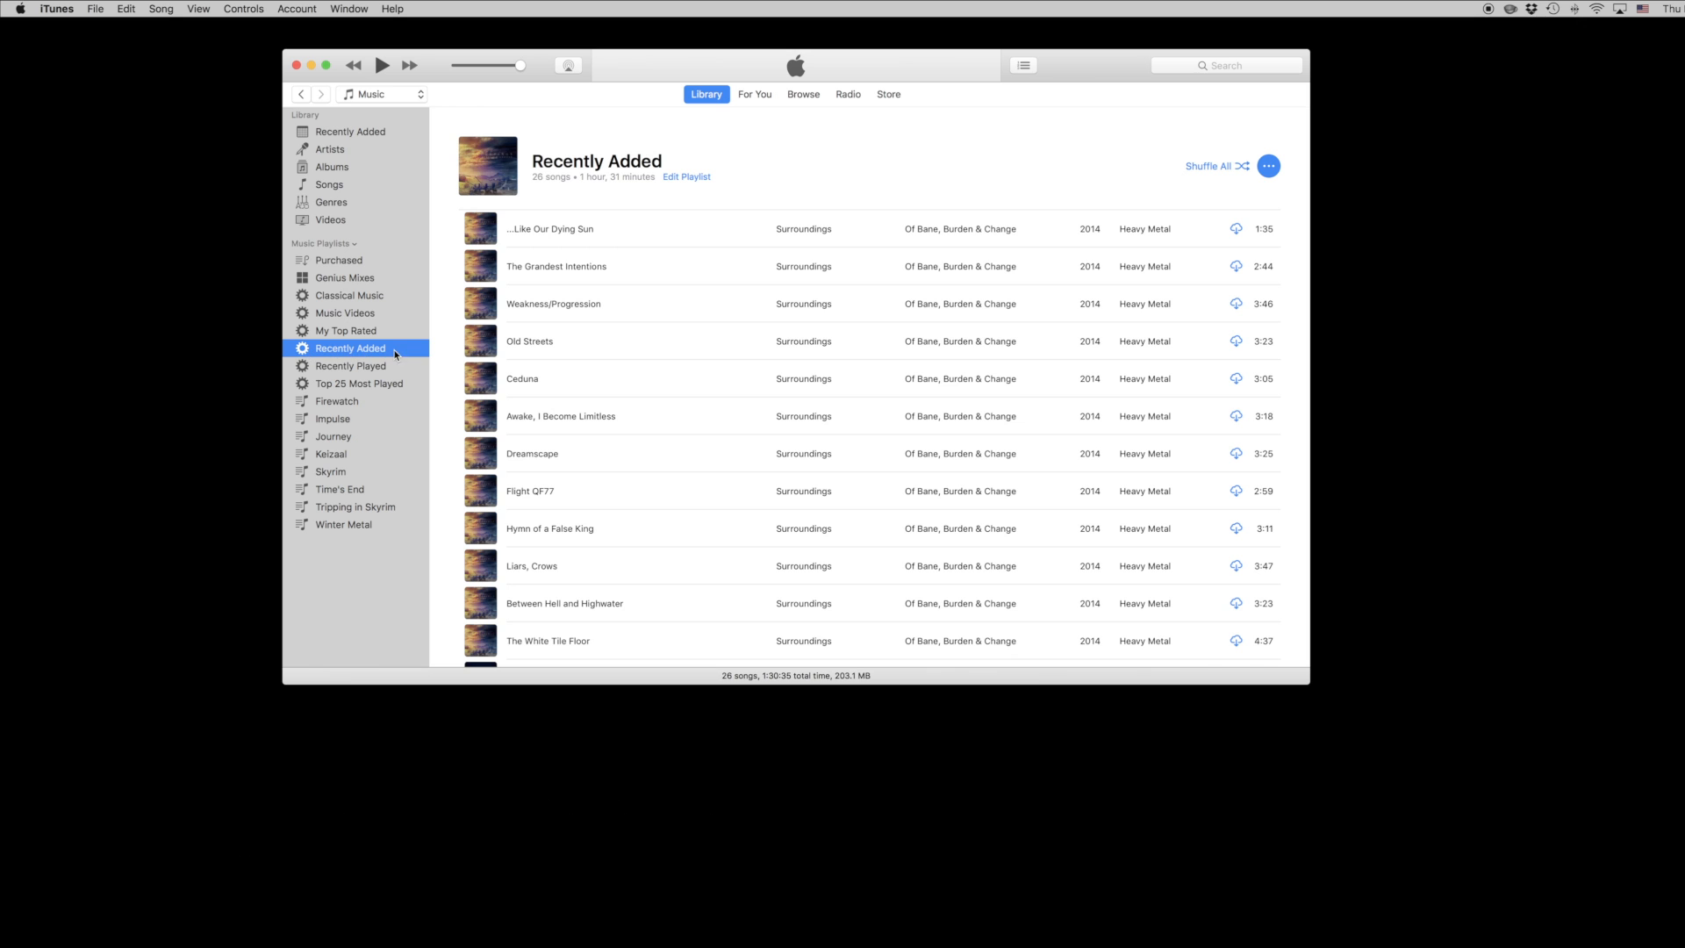
Browse the Classical Music playlist, then return to Recently Added
left_click(345, 295)
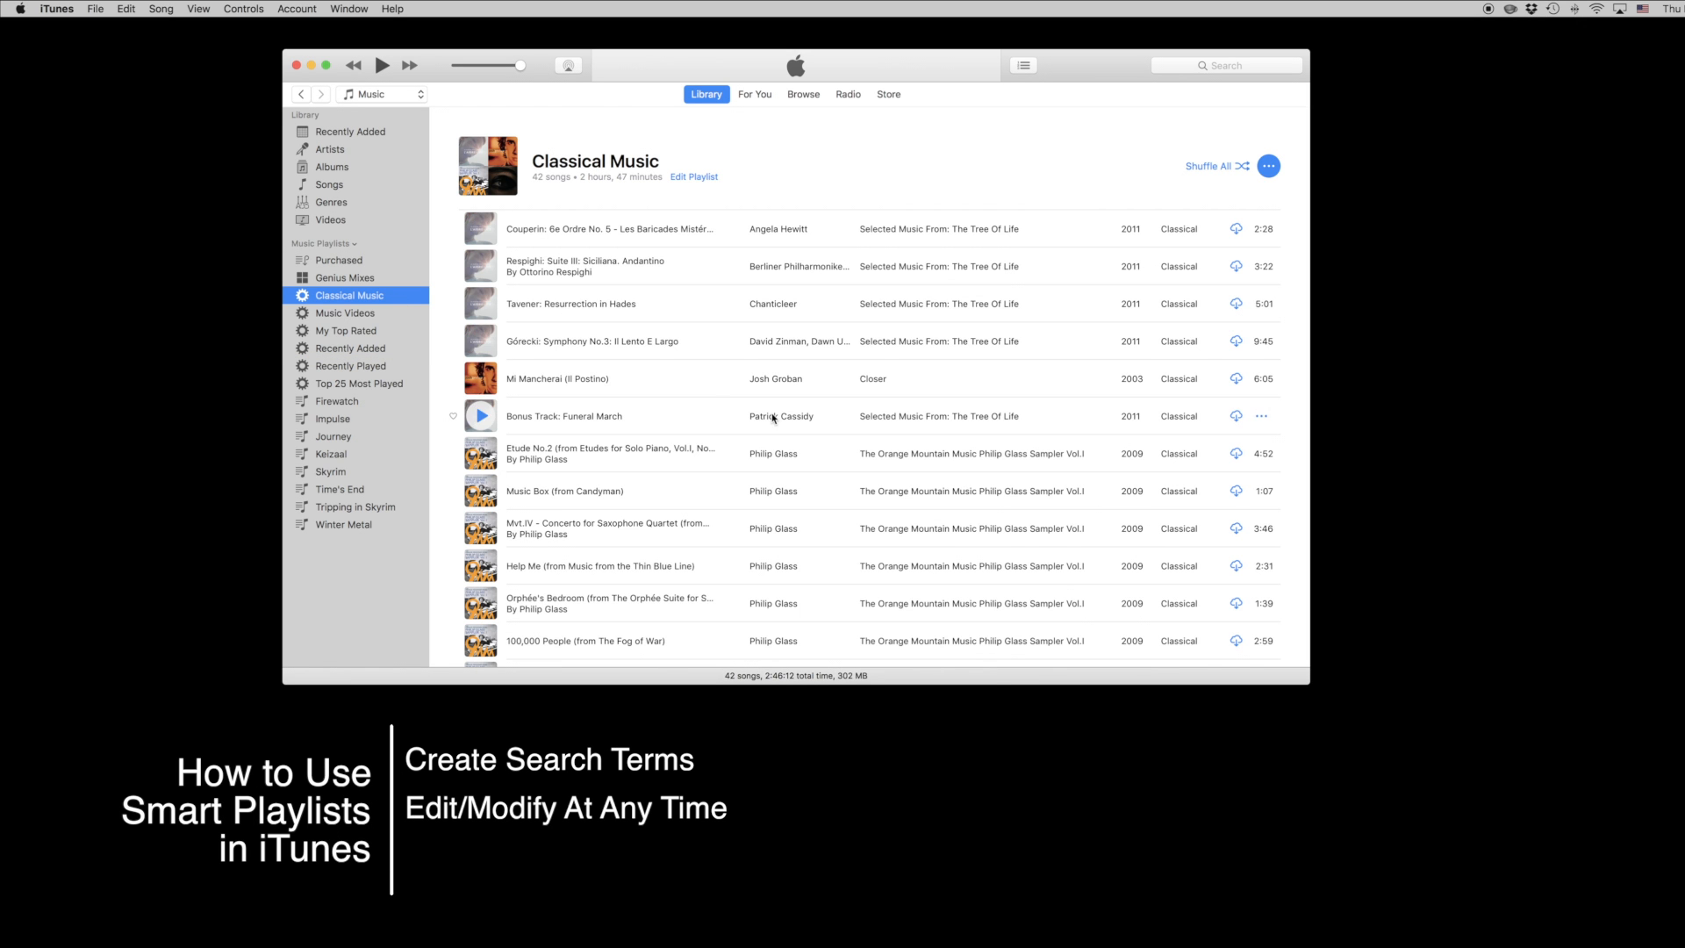
scroll("down", 3)
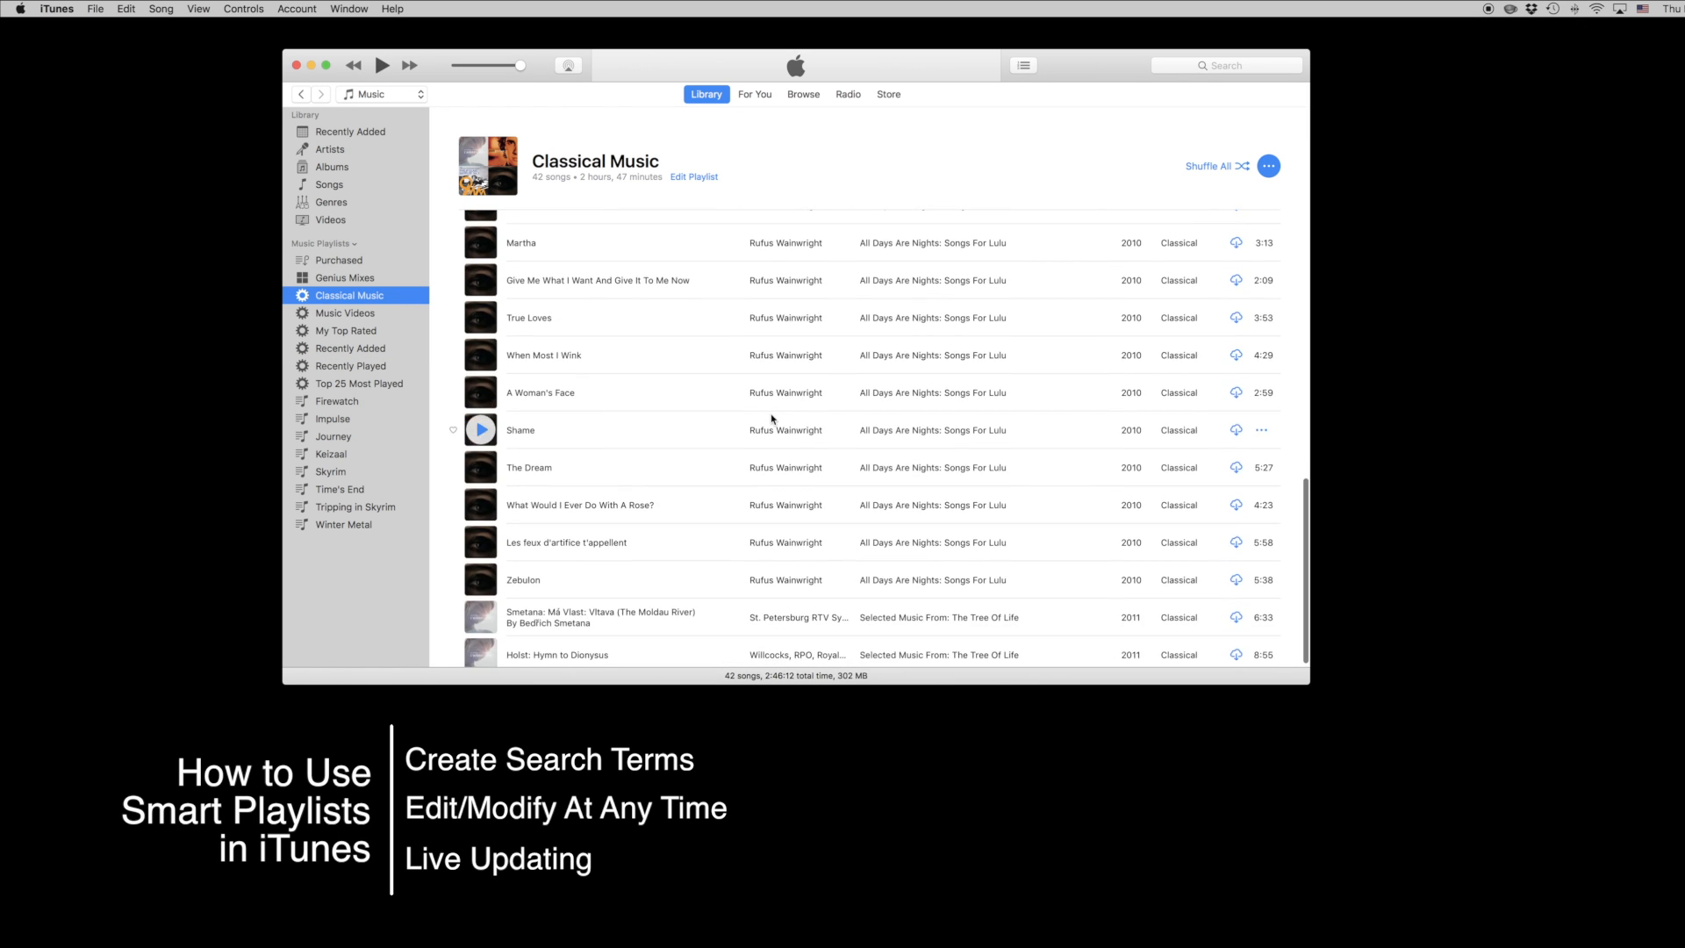
left_click(353, 349)
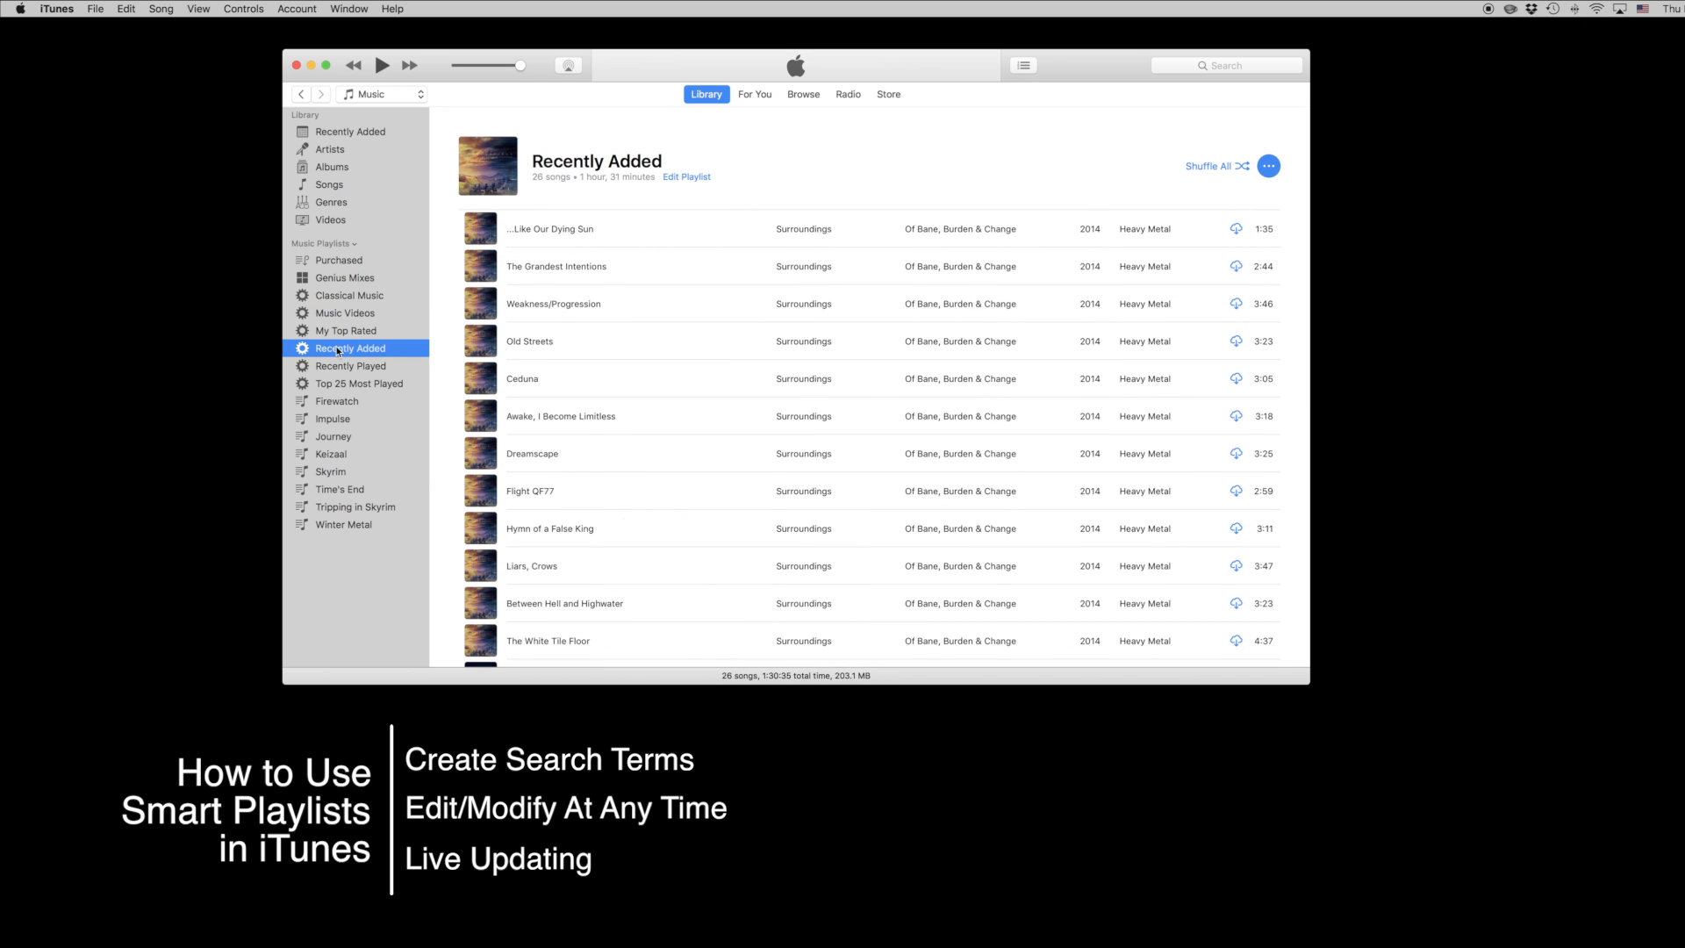
Change the Recently Added rule from the last 2 weeks to 4 weeks, music only
right_click(354, 347)
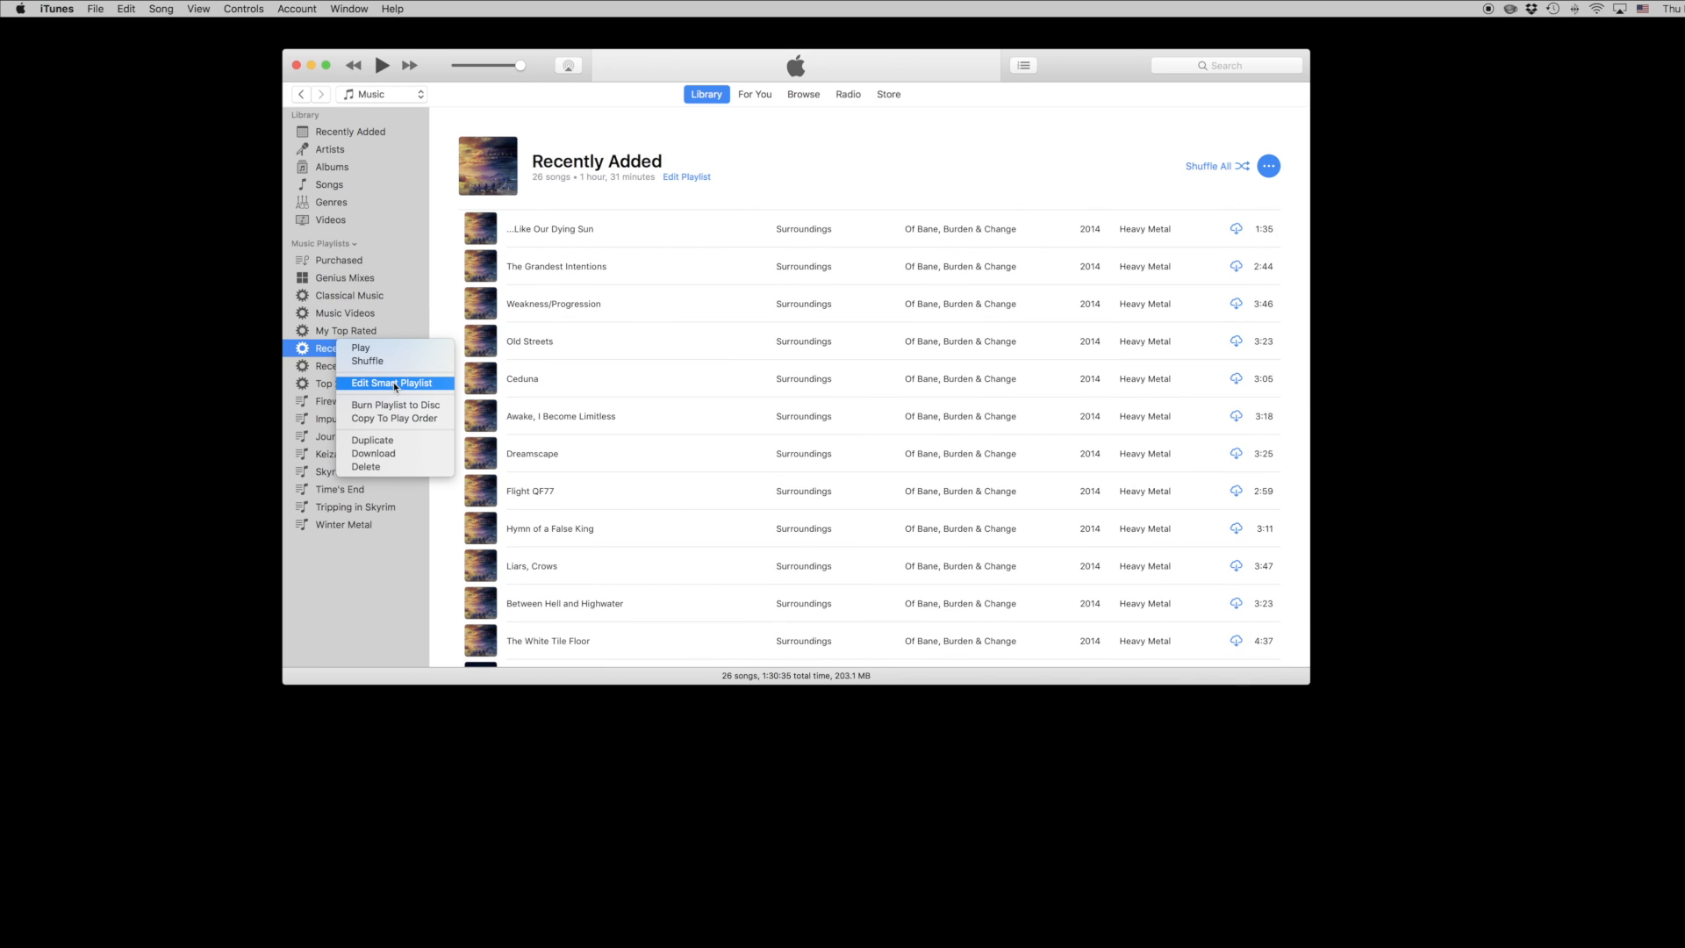
left_click(393, 383)
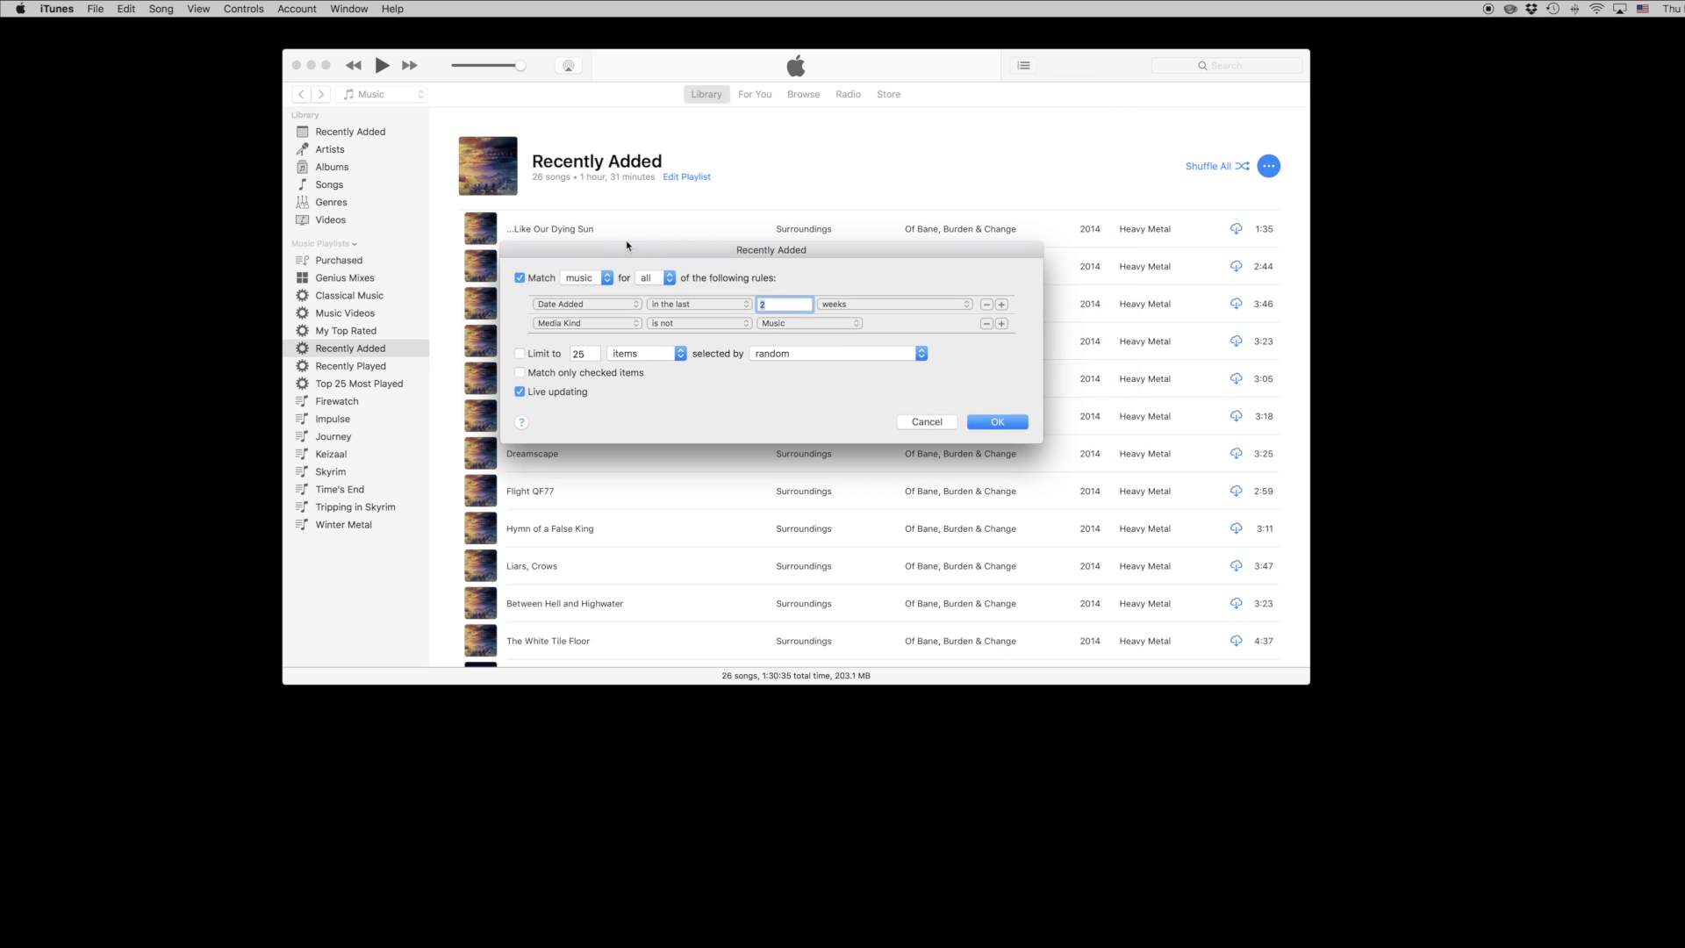
left_click(587, 277)
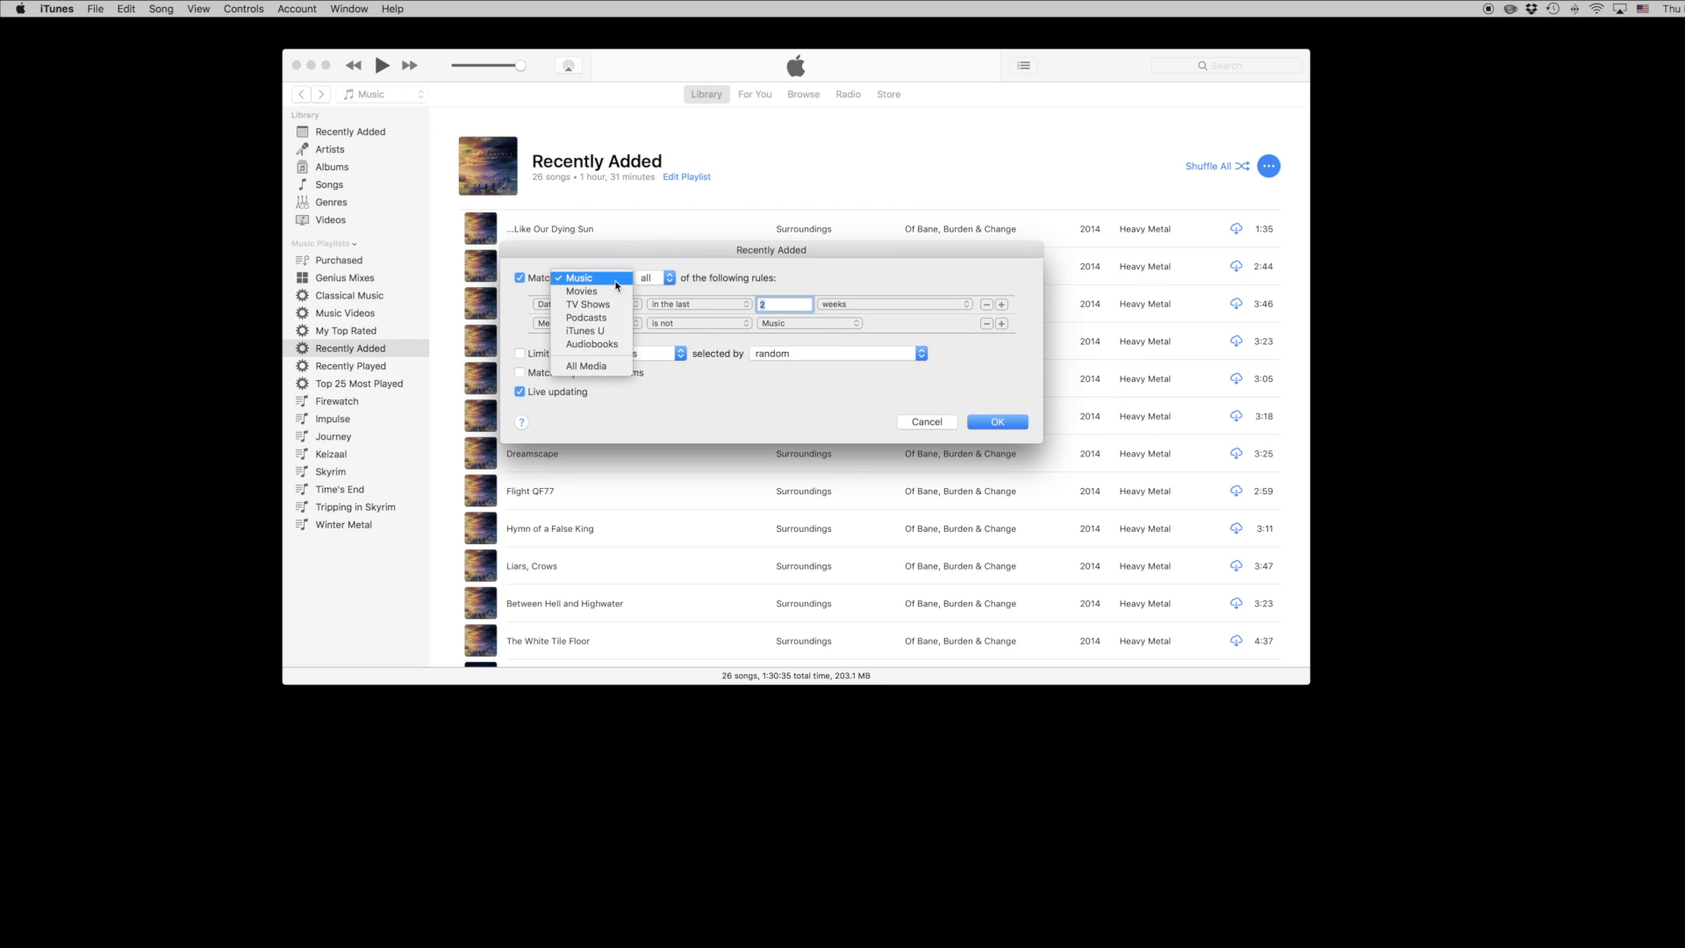
left_click(579, 277)
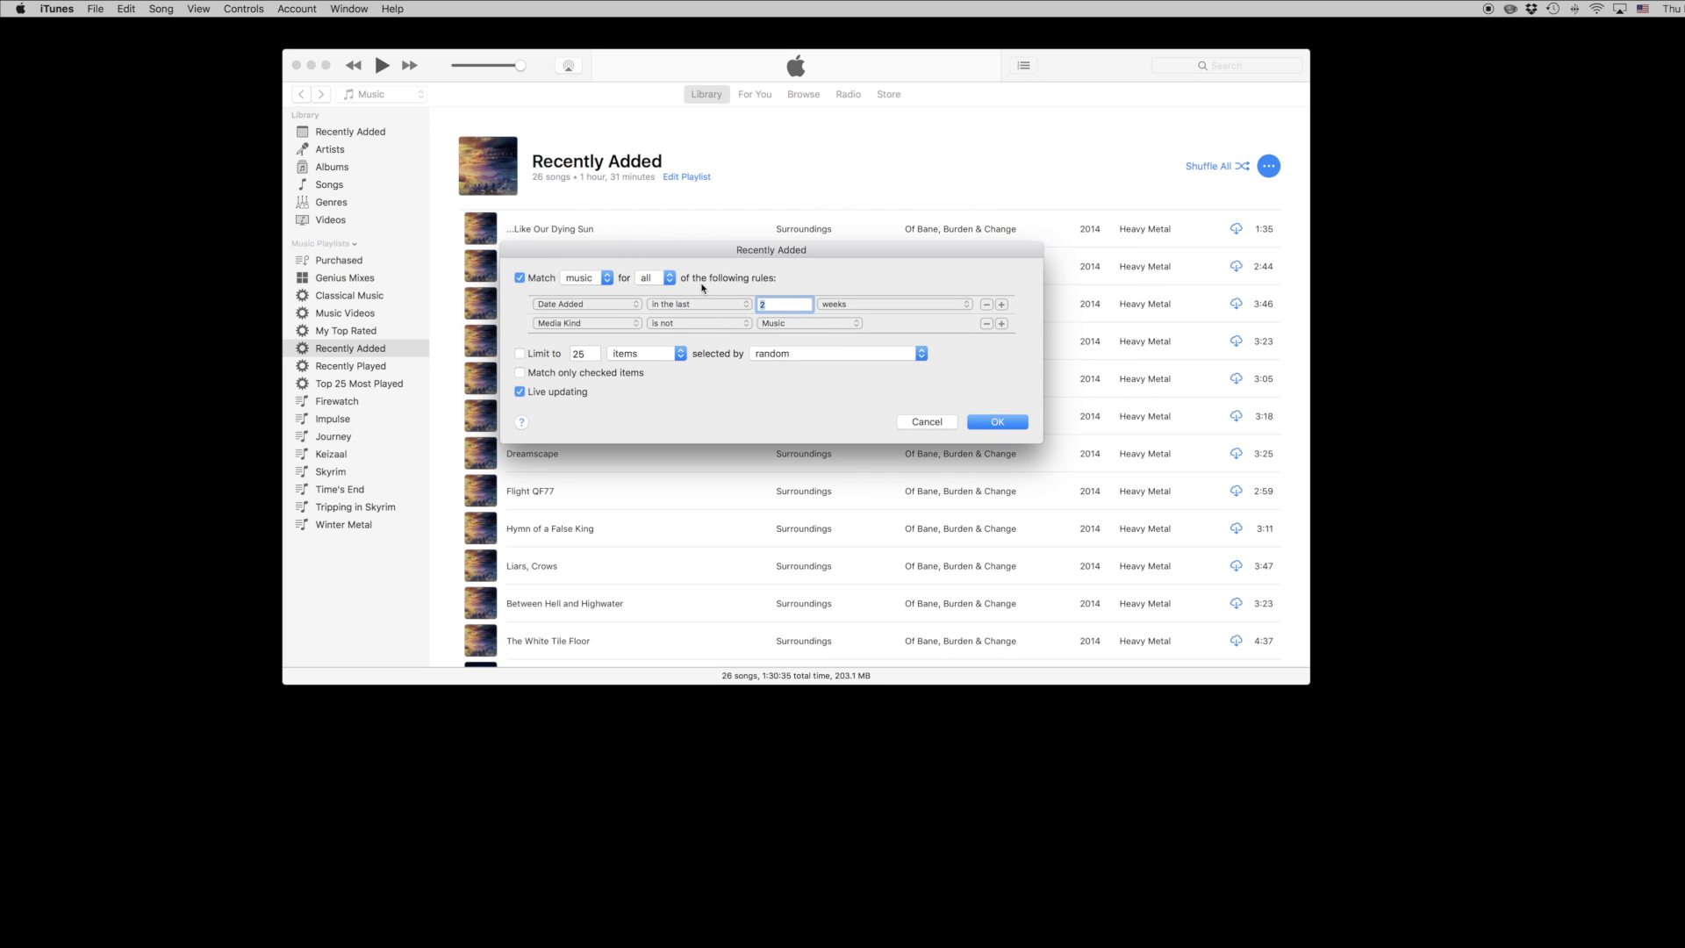
left_click(646, 277)
type("4")
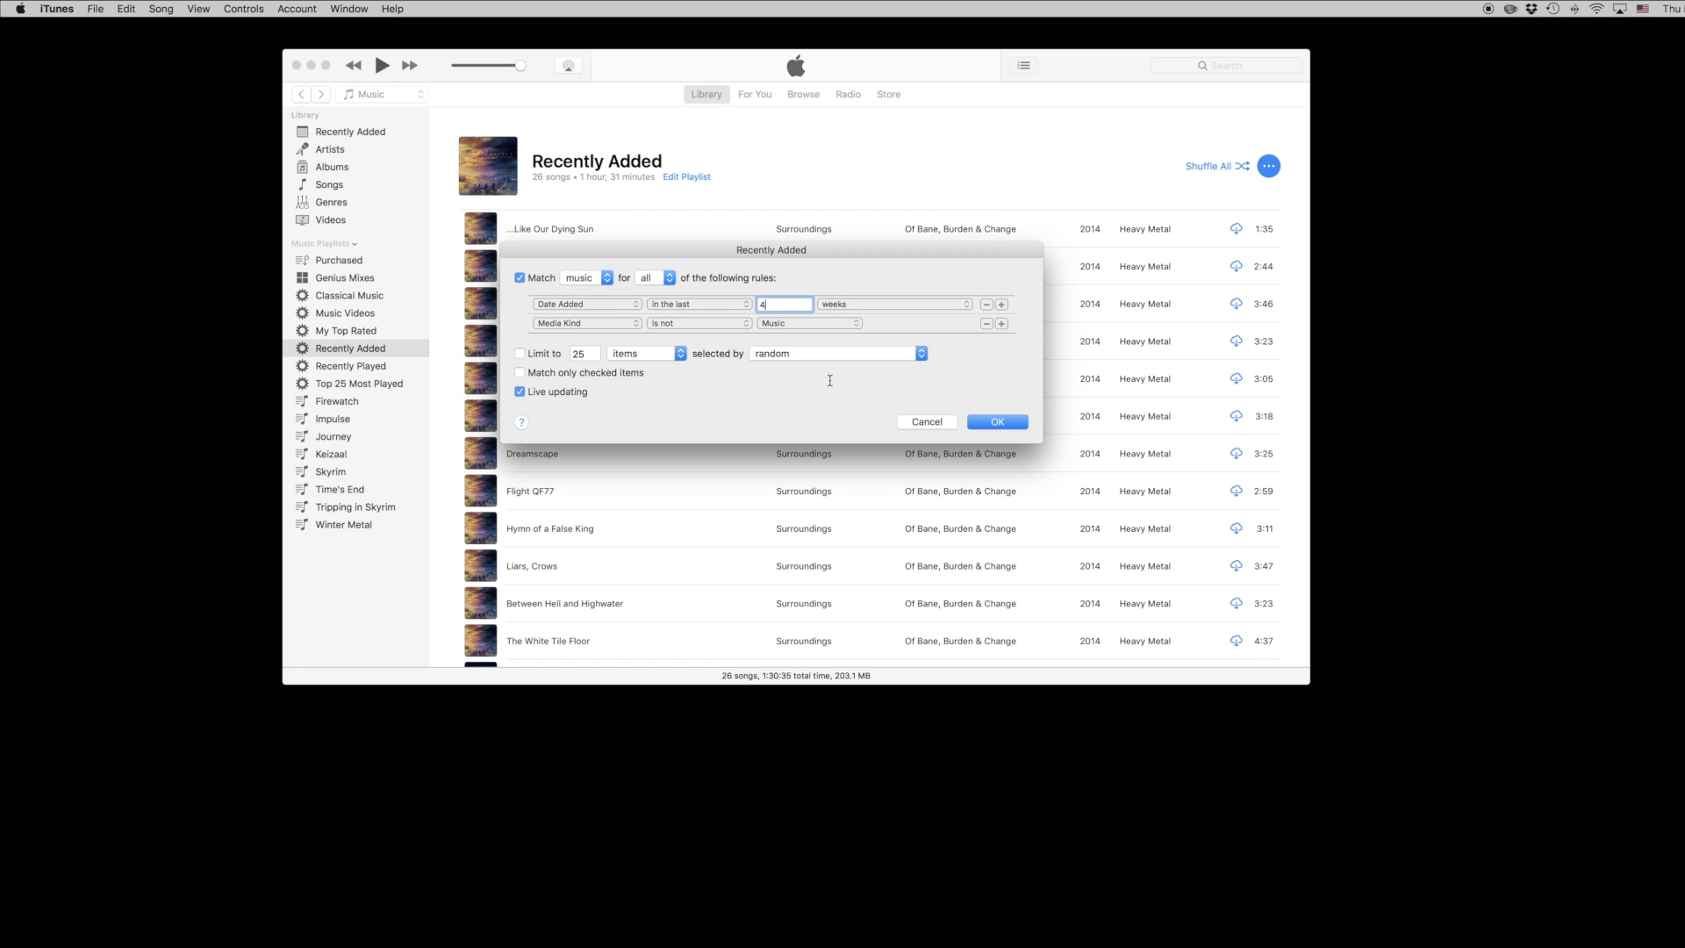
left_click(996, 421)
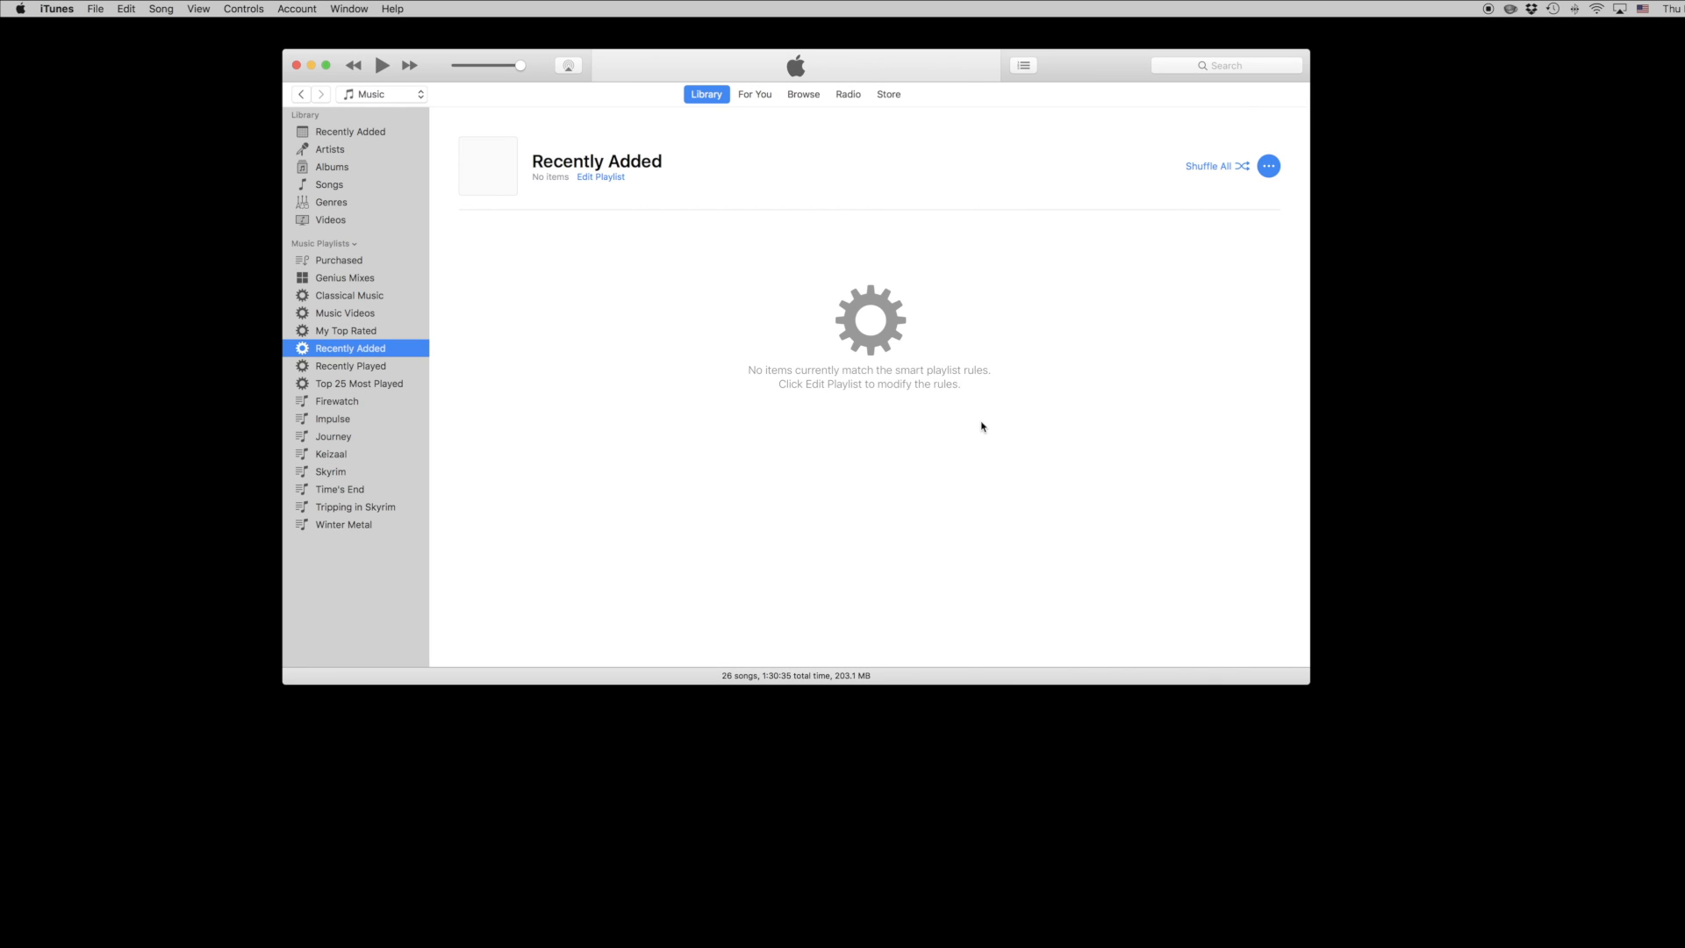
left_click(95, 9)
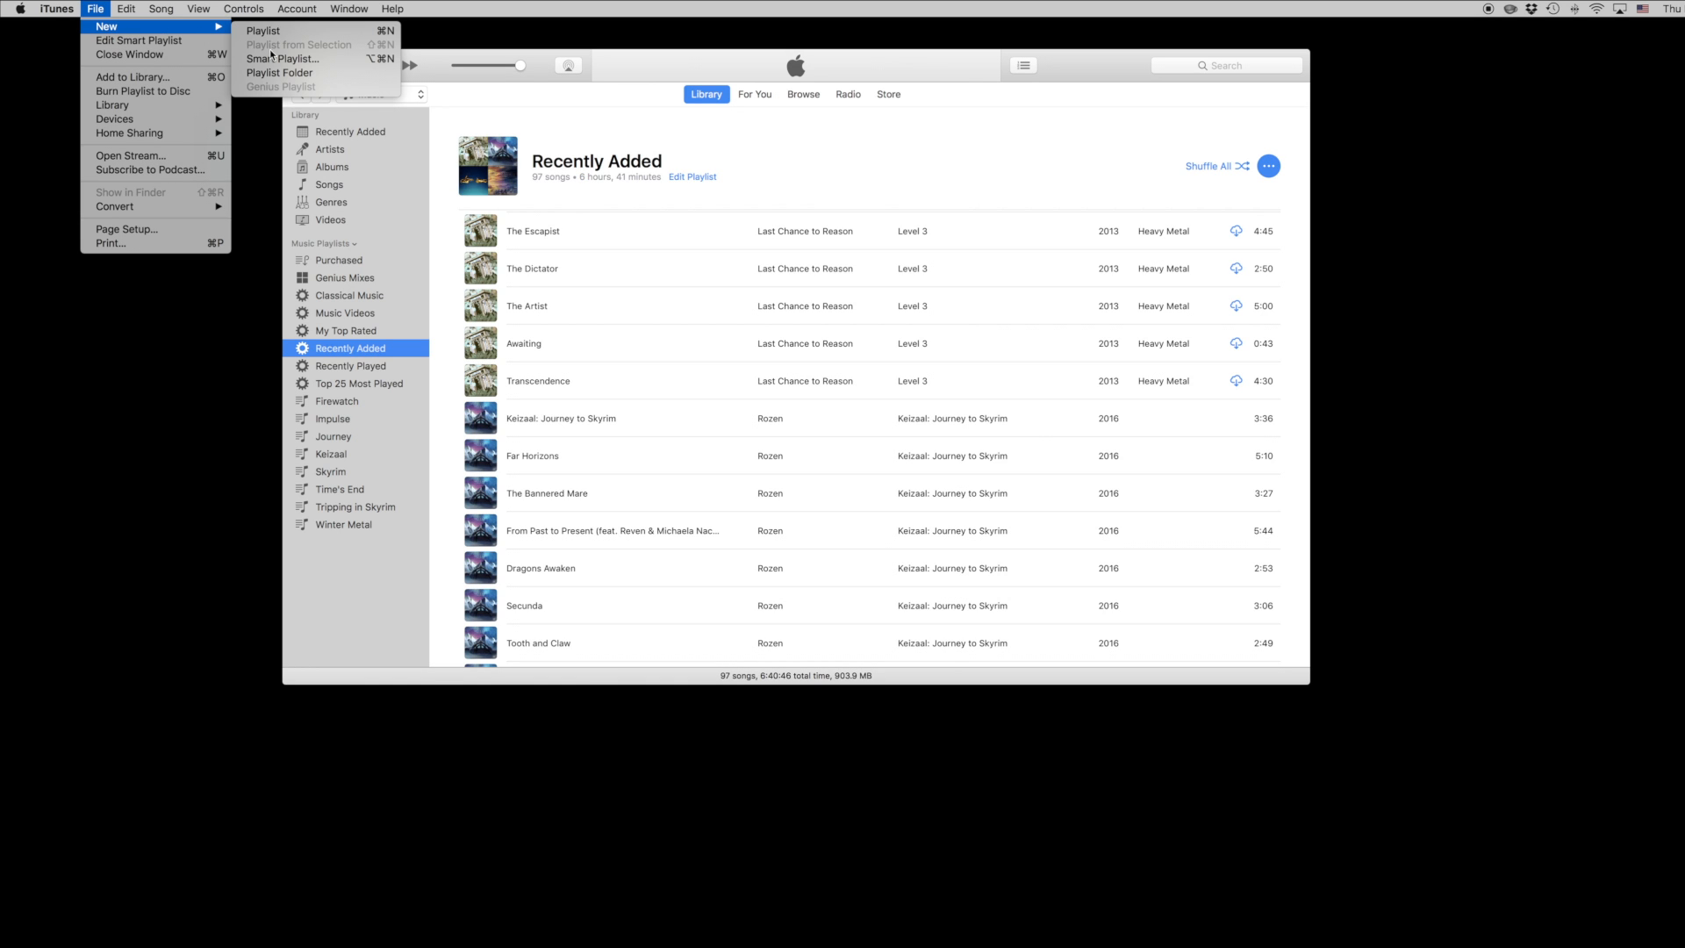
mouse_move(283, 58)
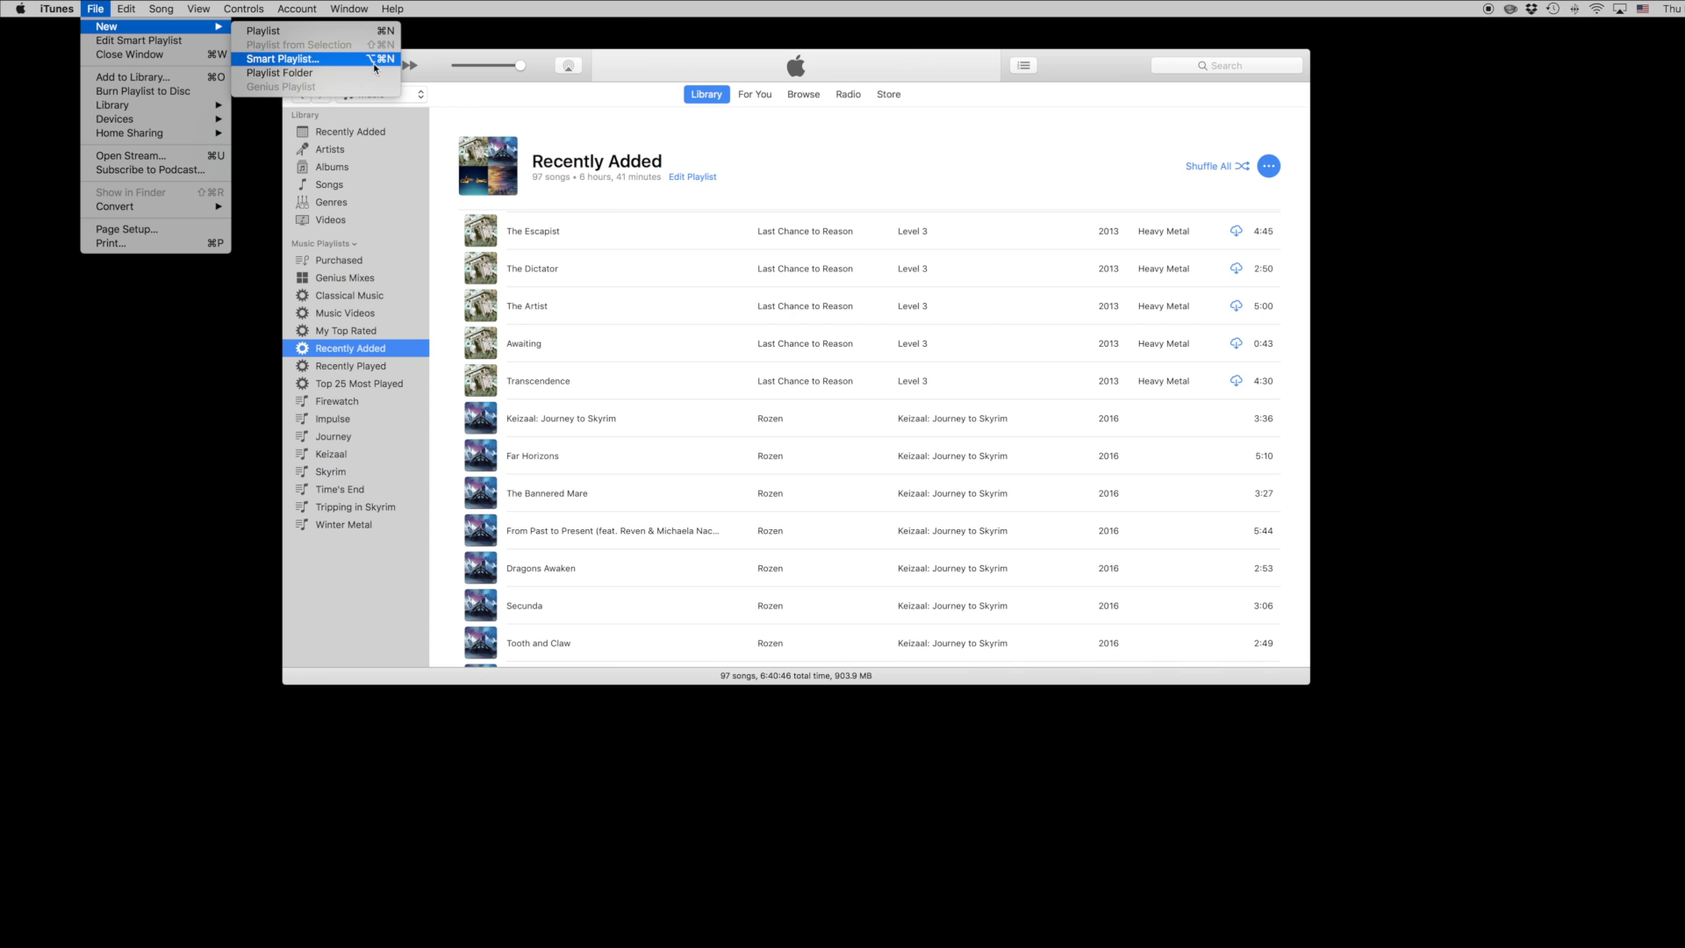
Start a new smart playlist from File > New and open its rule field list
left_click(281, 58)
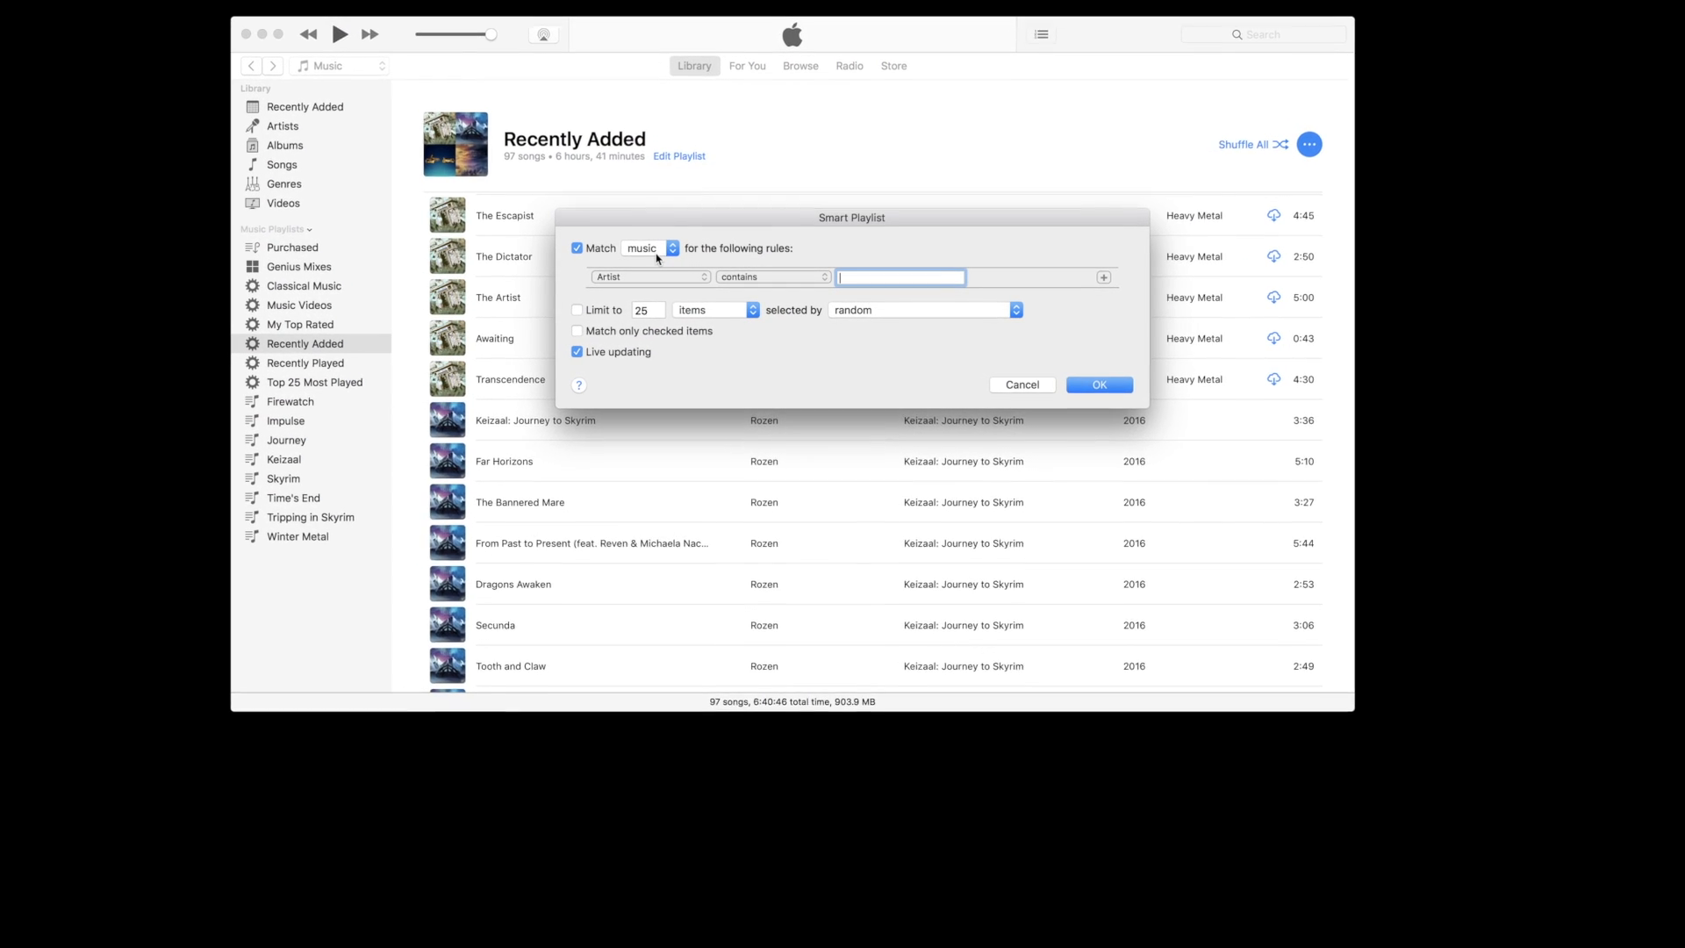
left_click(647, 248)
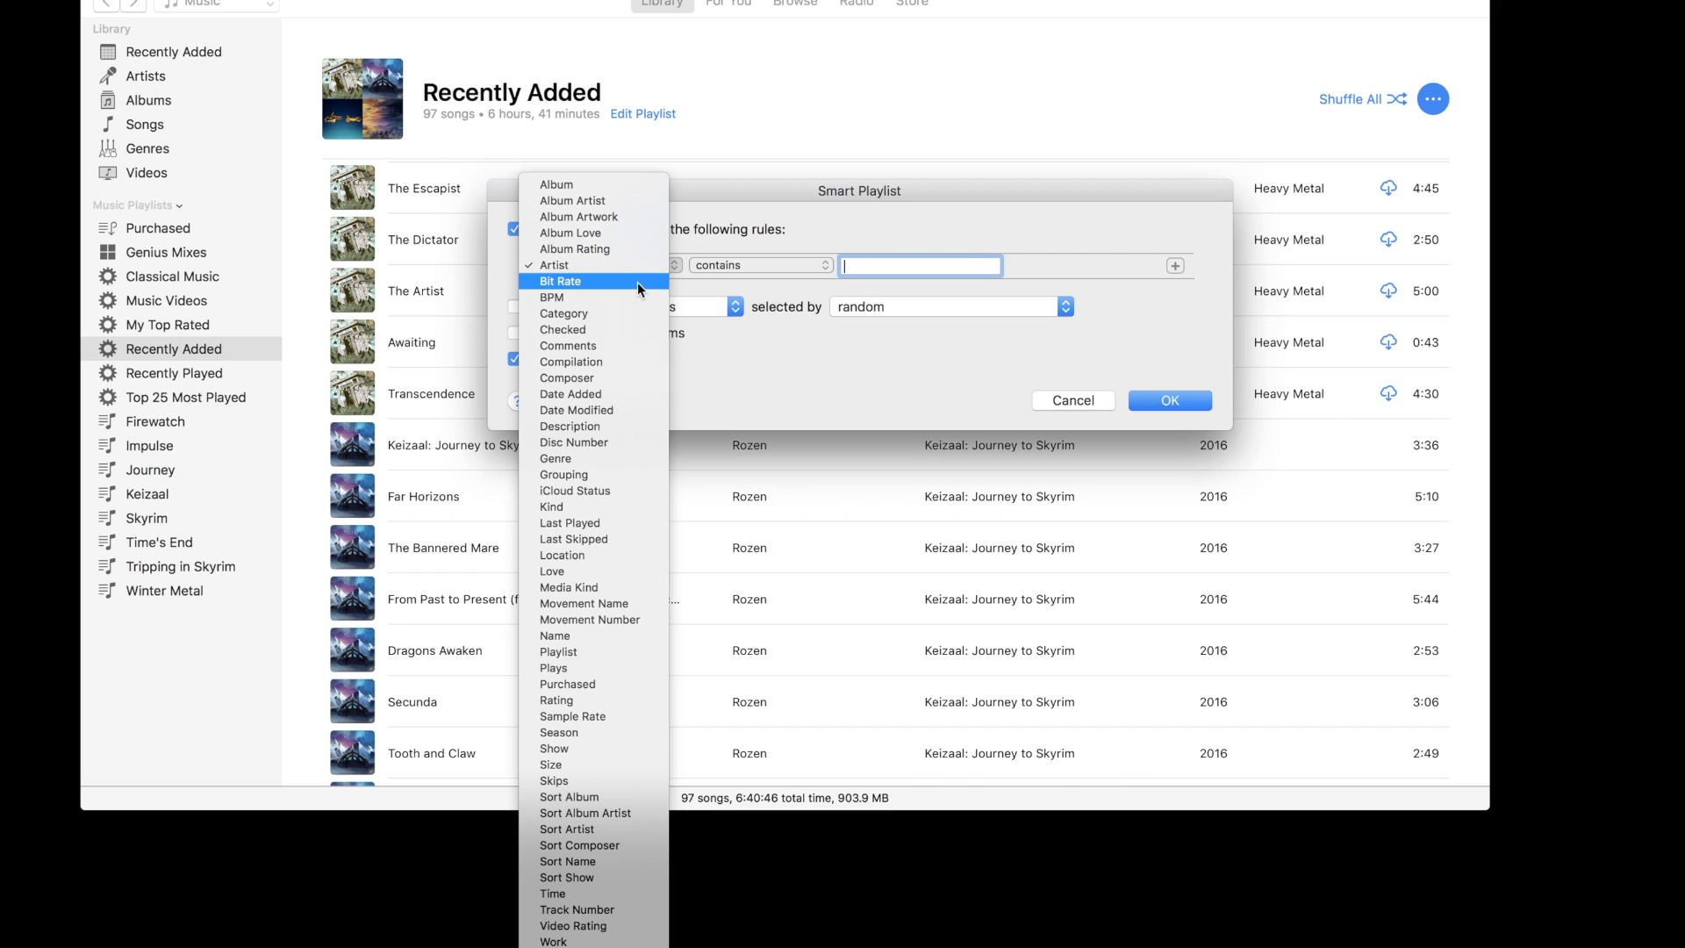
Add a Genre contains Metal rule and a second rule on the Year field
left_click(555, 459)
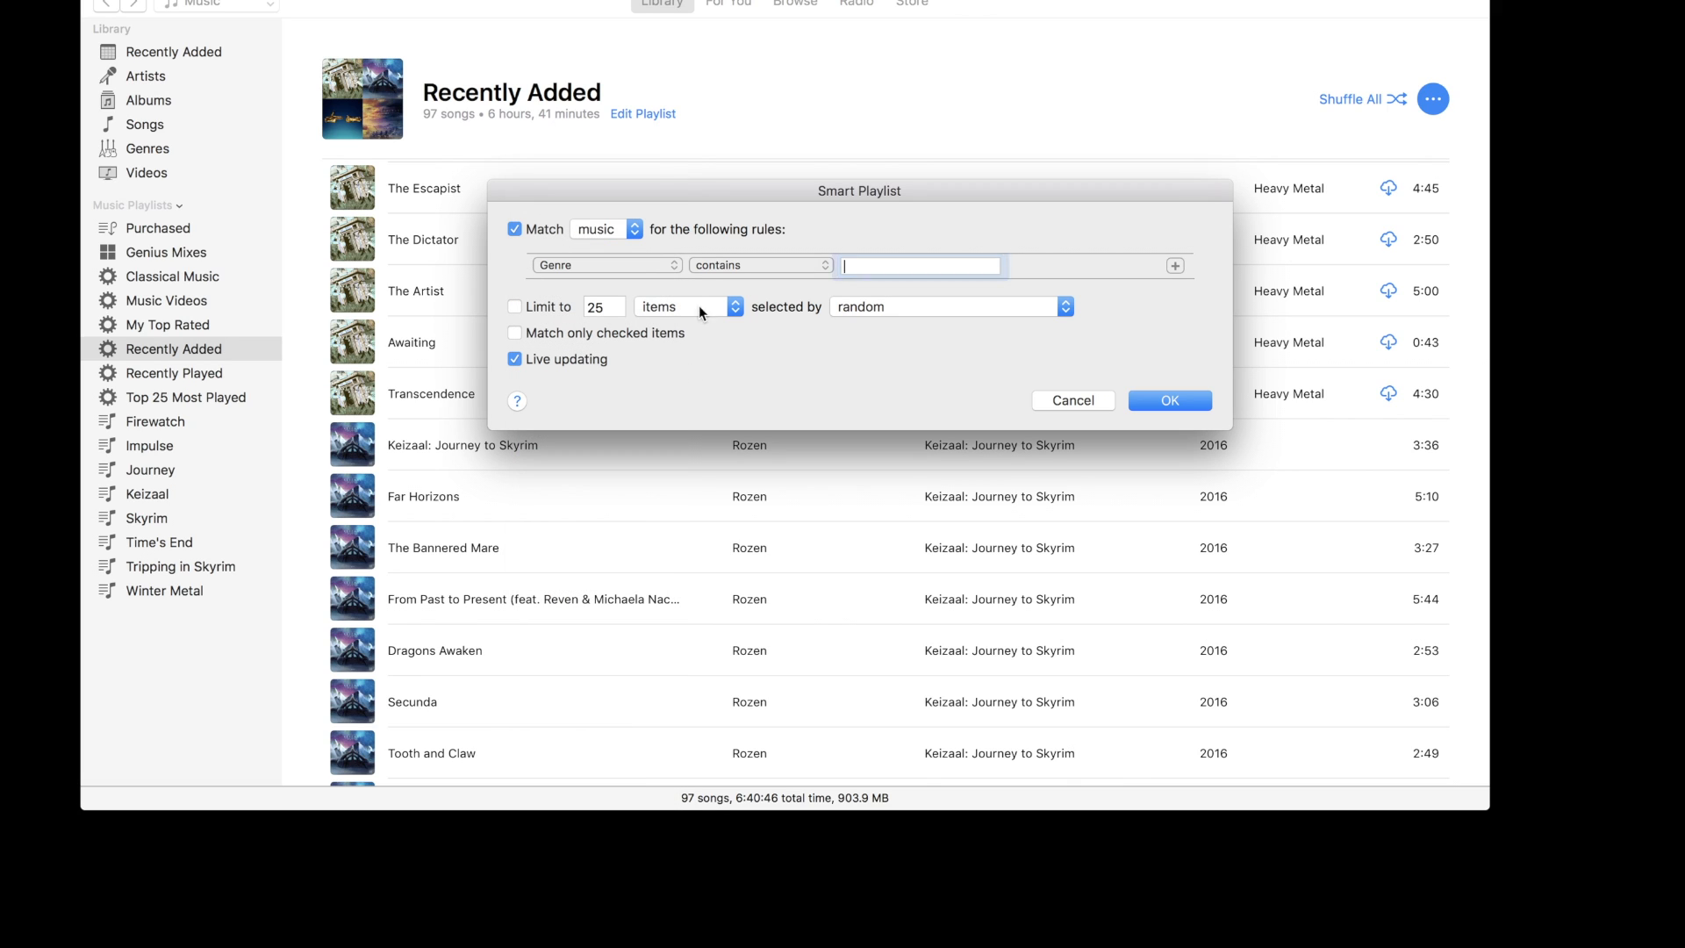
left_click(918, 265)
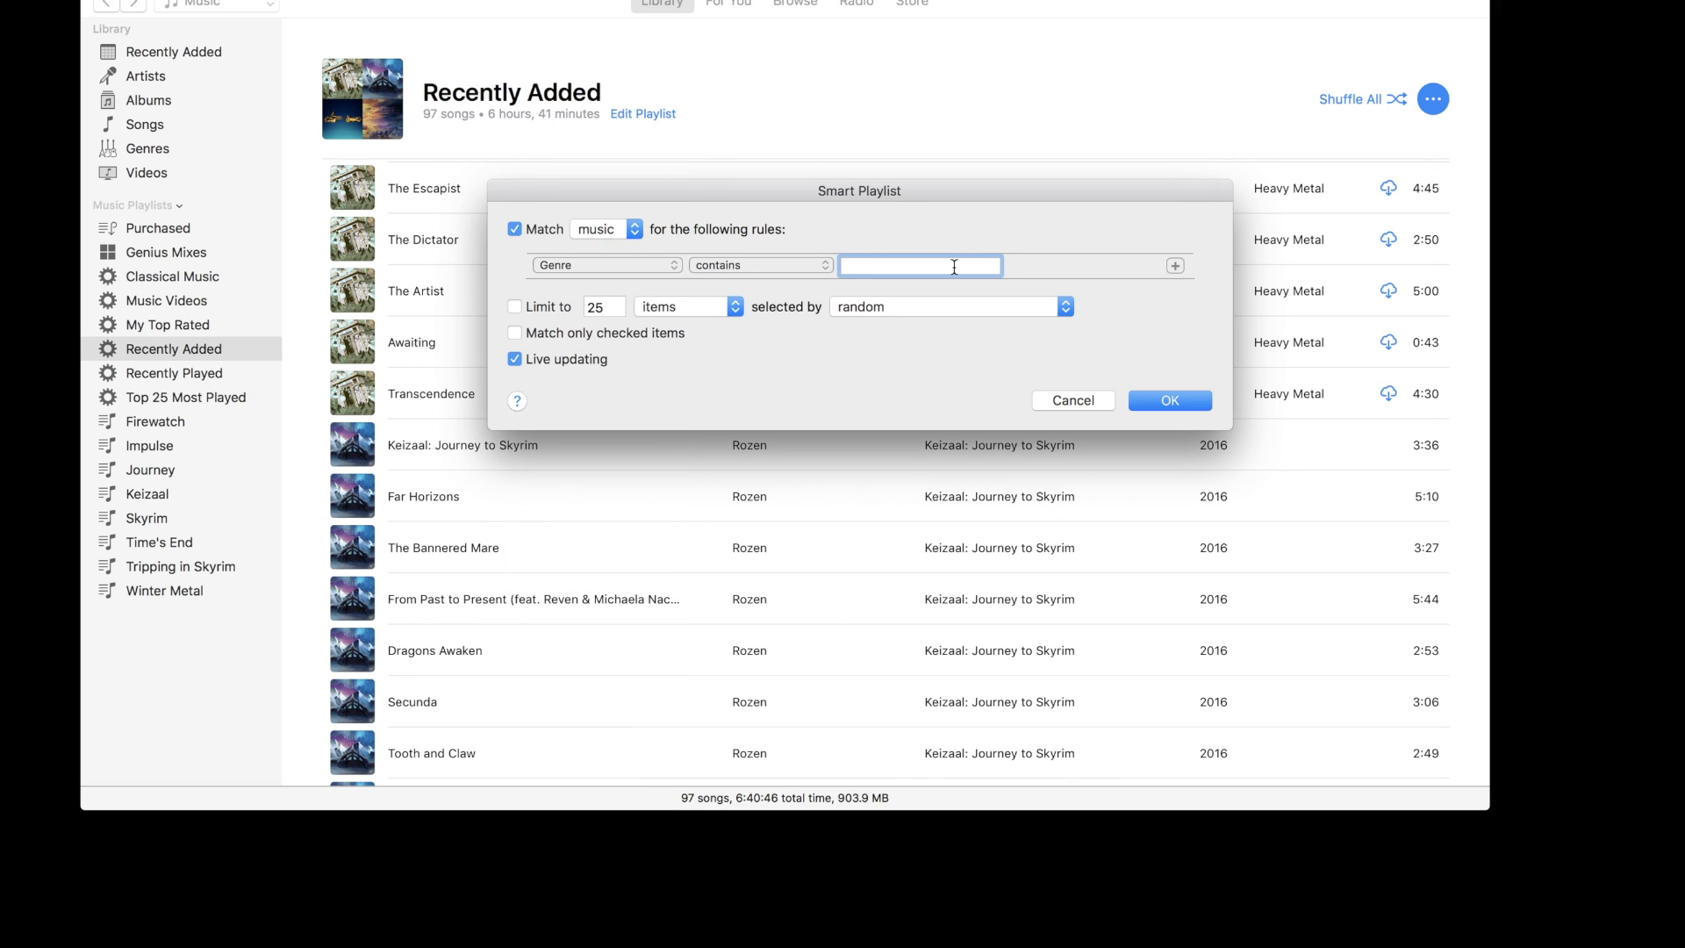
left_click(1174, 265)
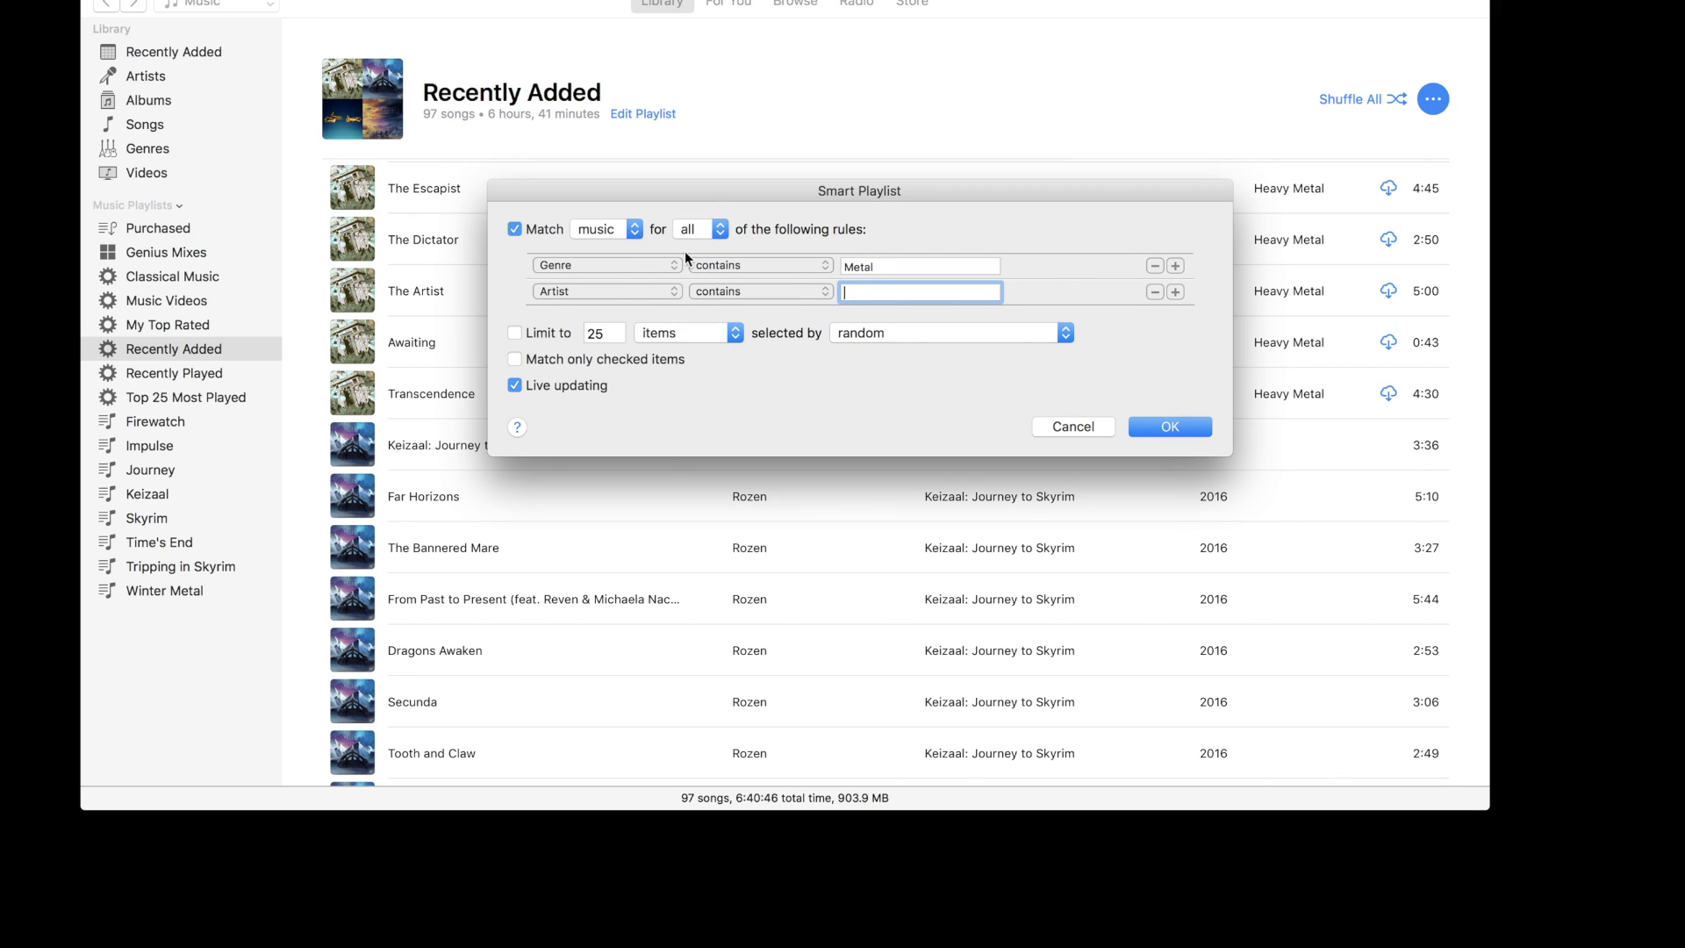
left_click(605, 292)
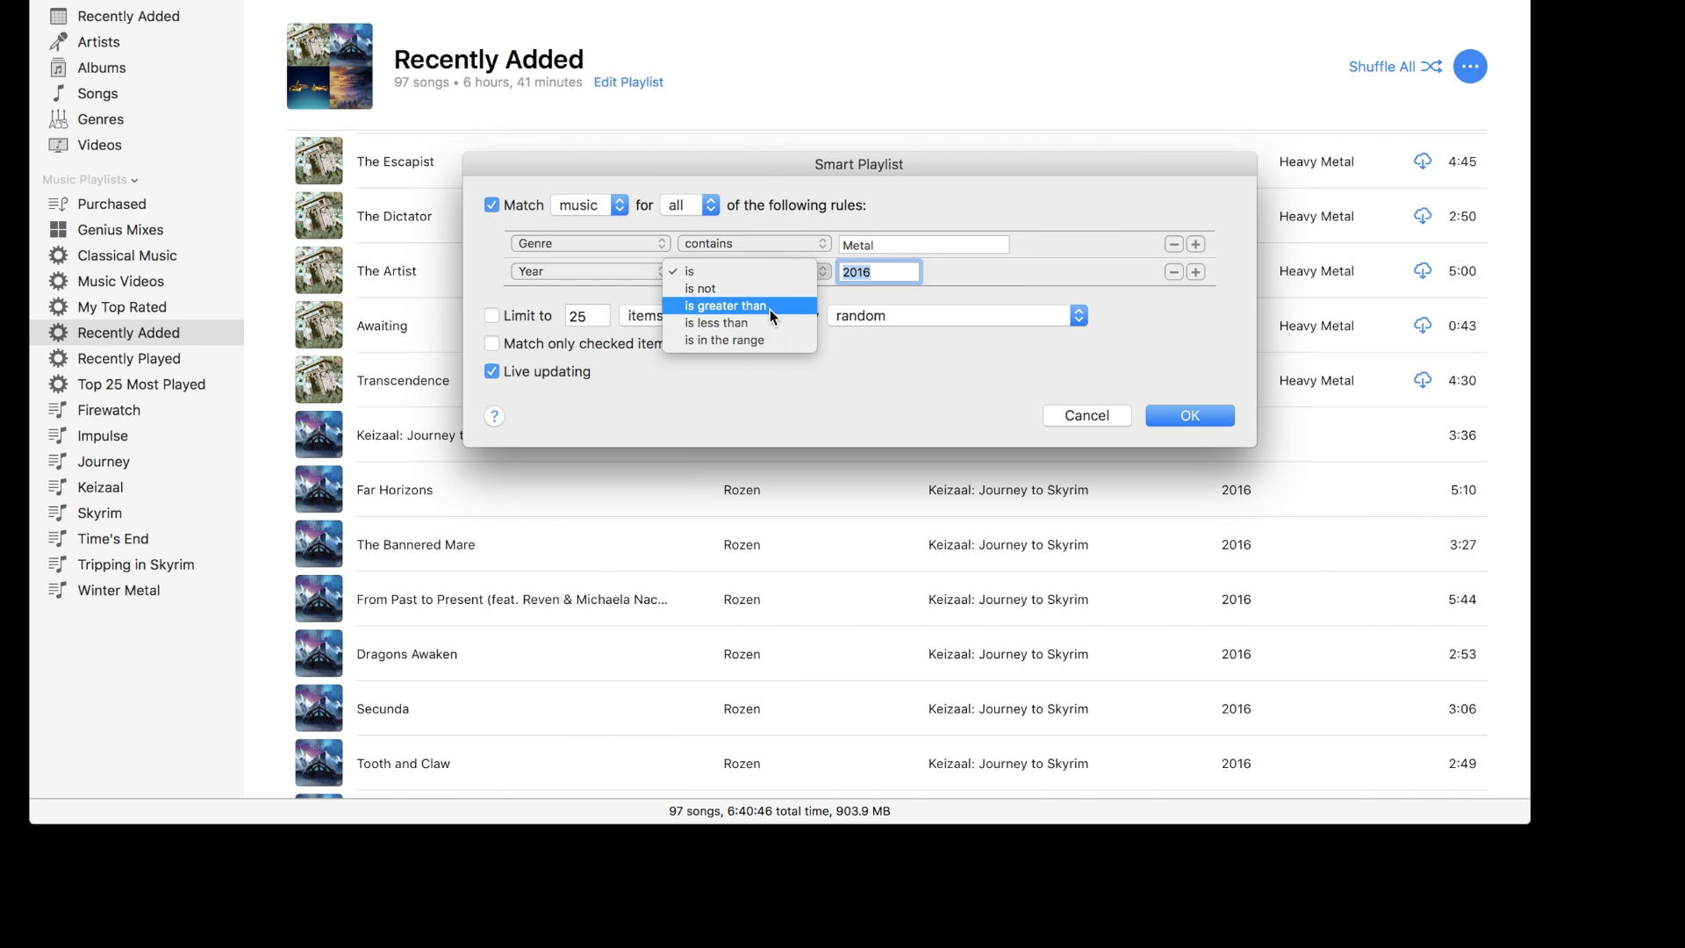
Set the Year rule to before 2000, keep Match all, and save the playlist
left_click(724, 305)
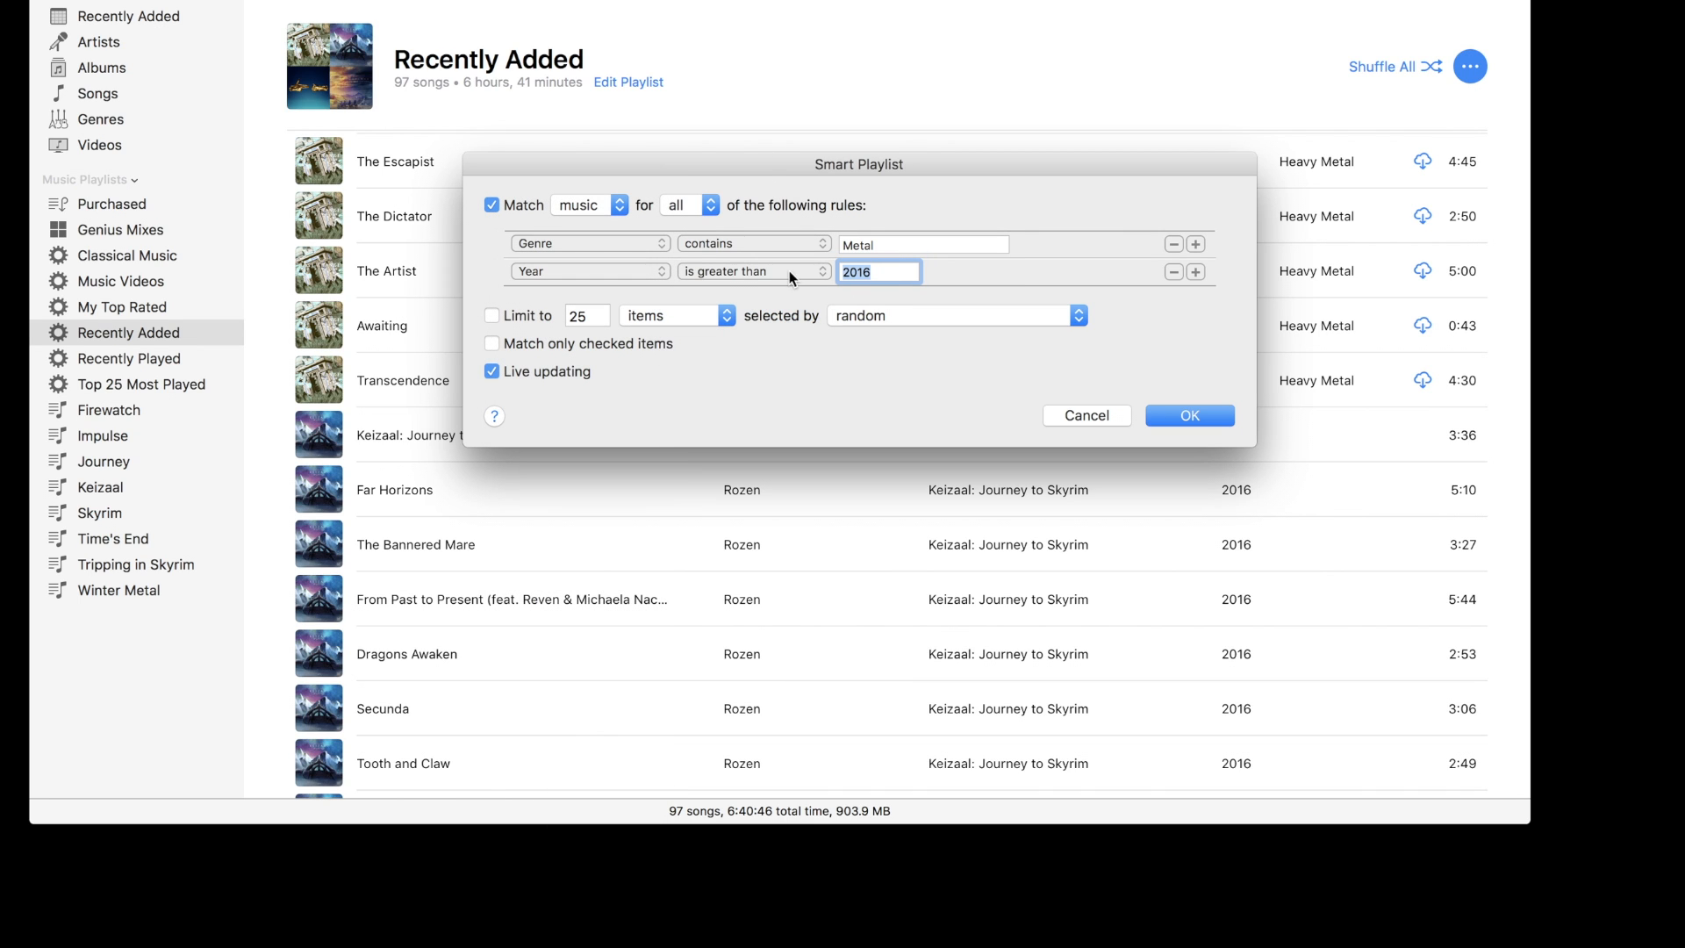
left_click(753, 271)
type("2000")
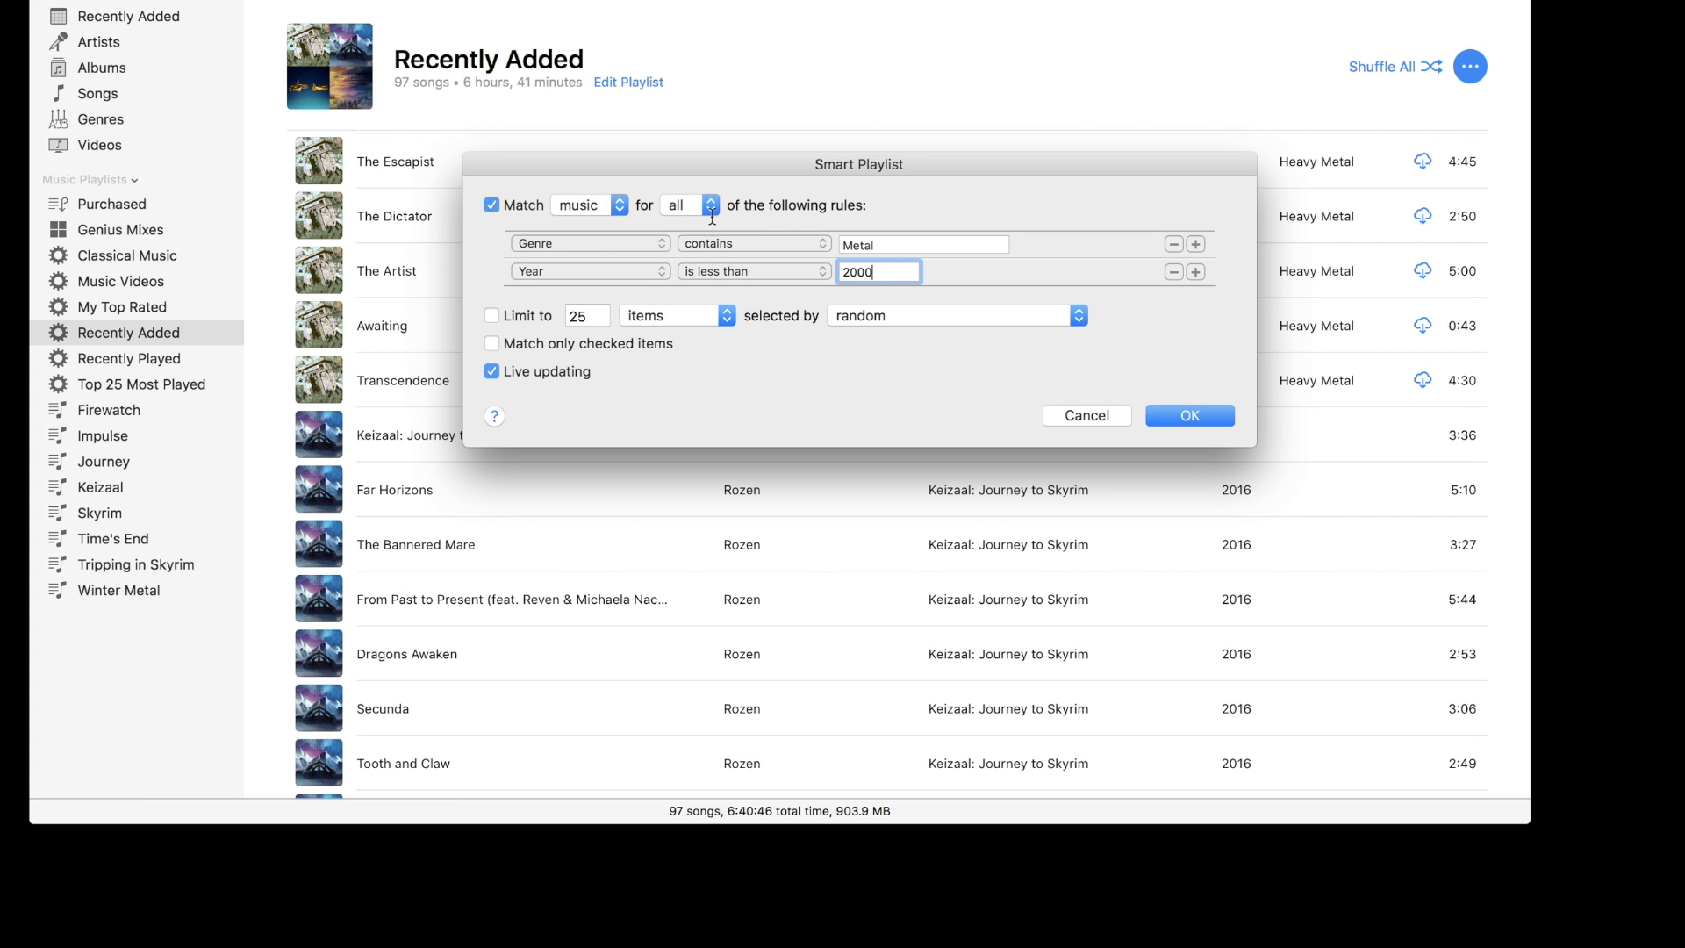
left_click(688, 206)
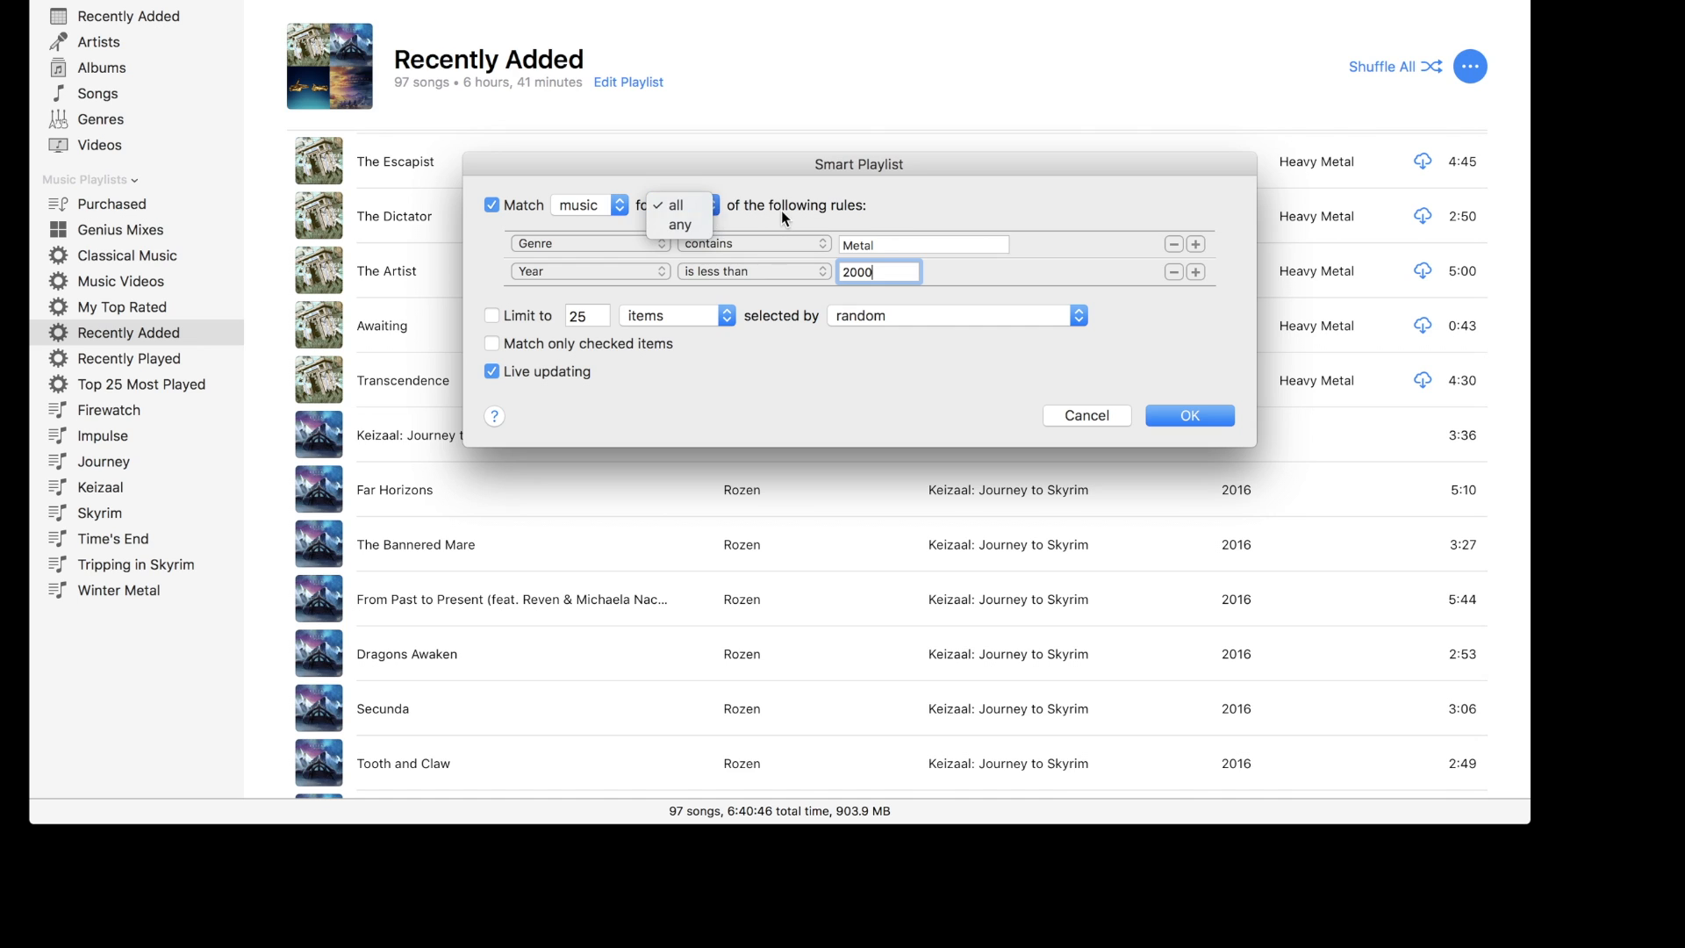
left_click(674, 205)
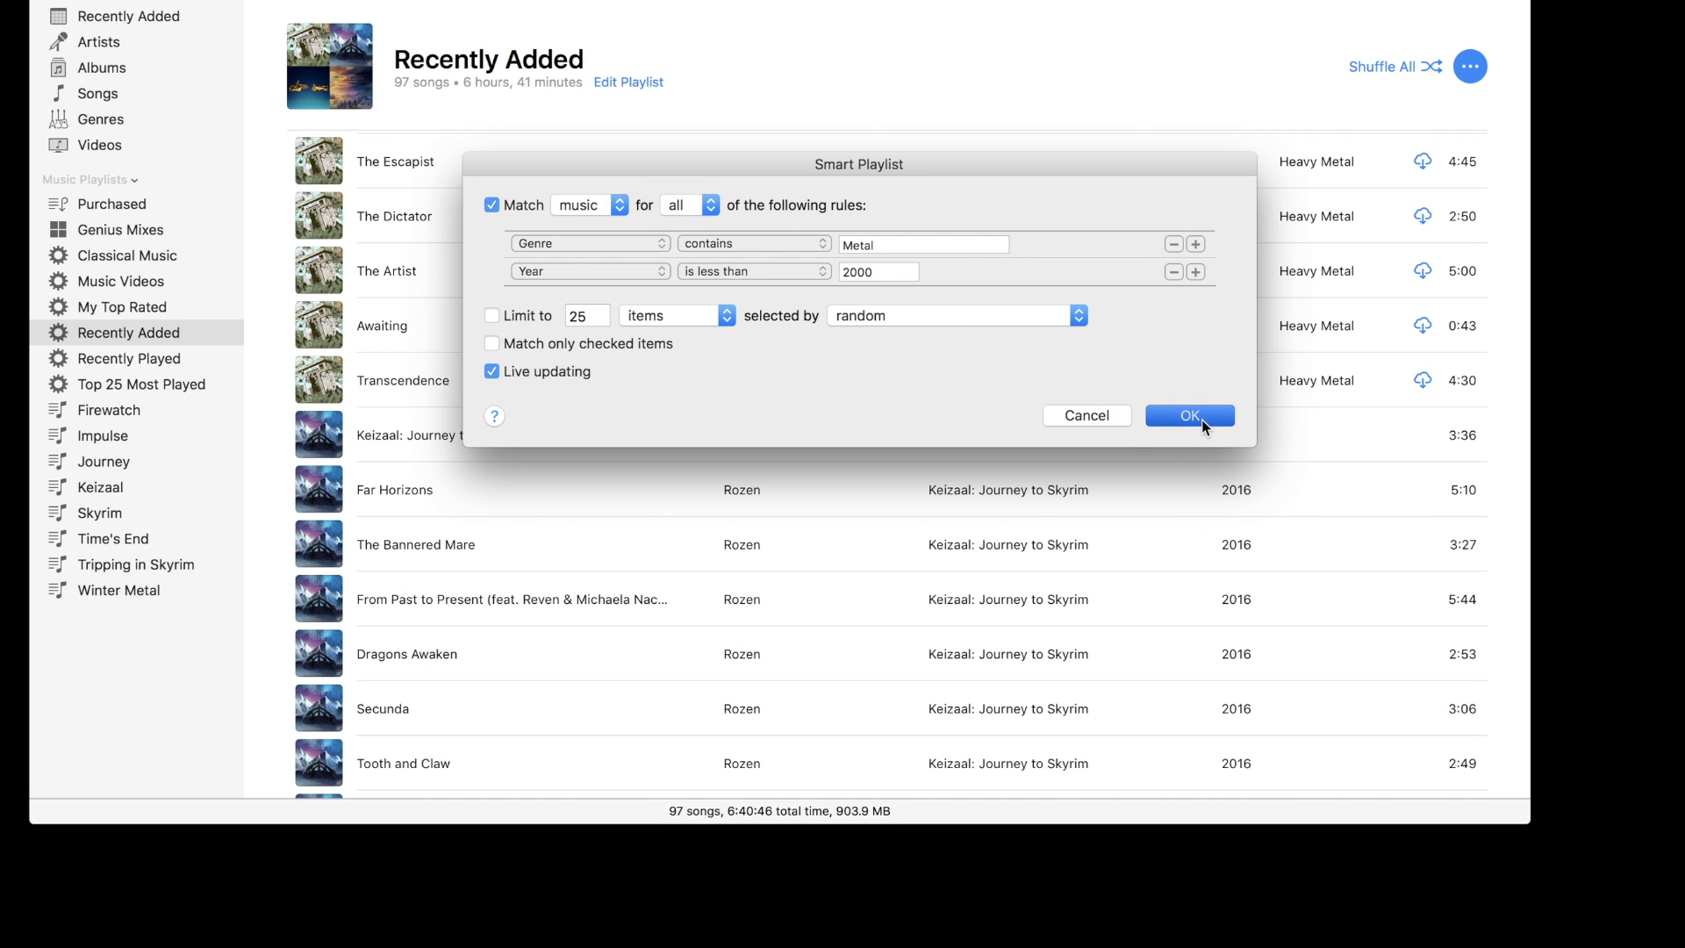
left_click(1188, 416)
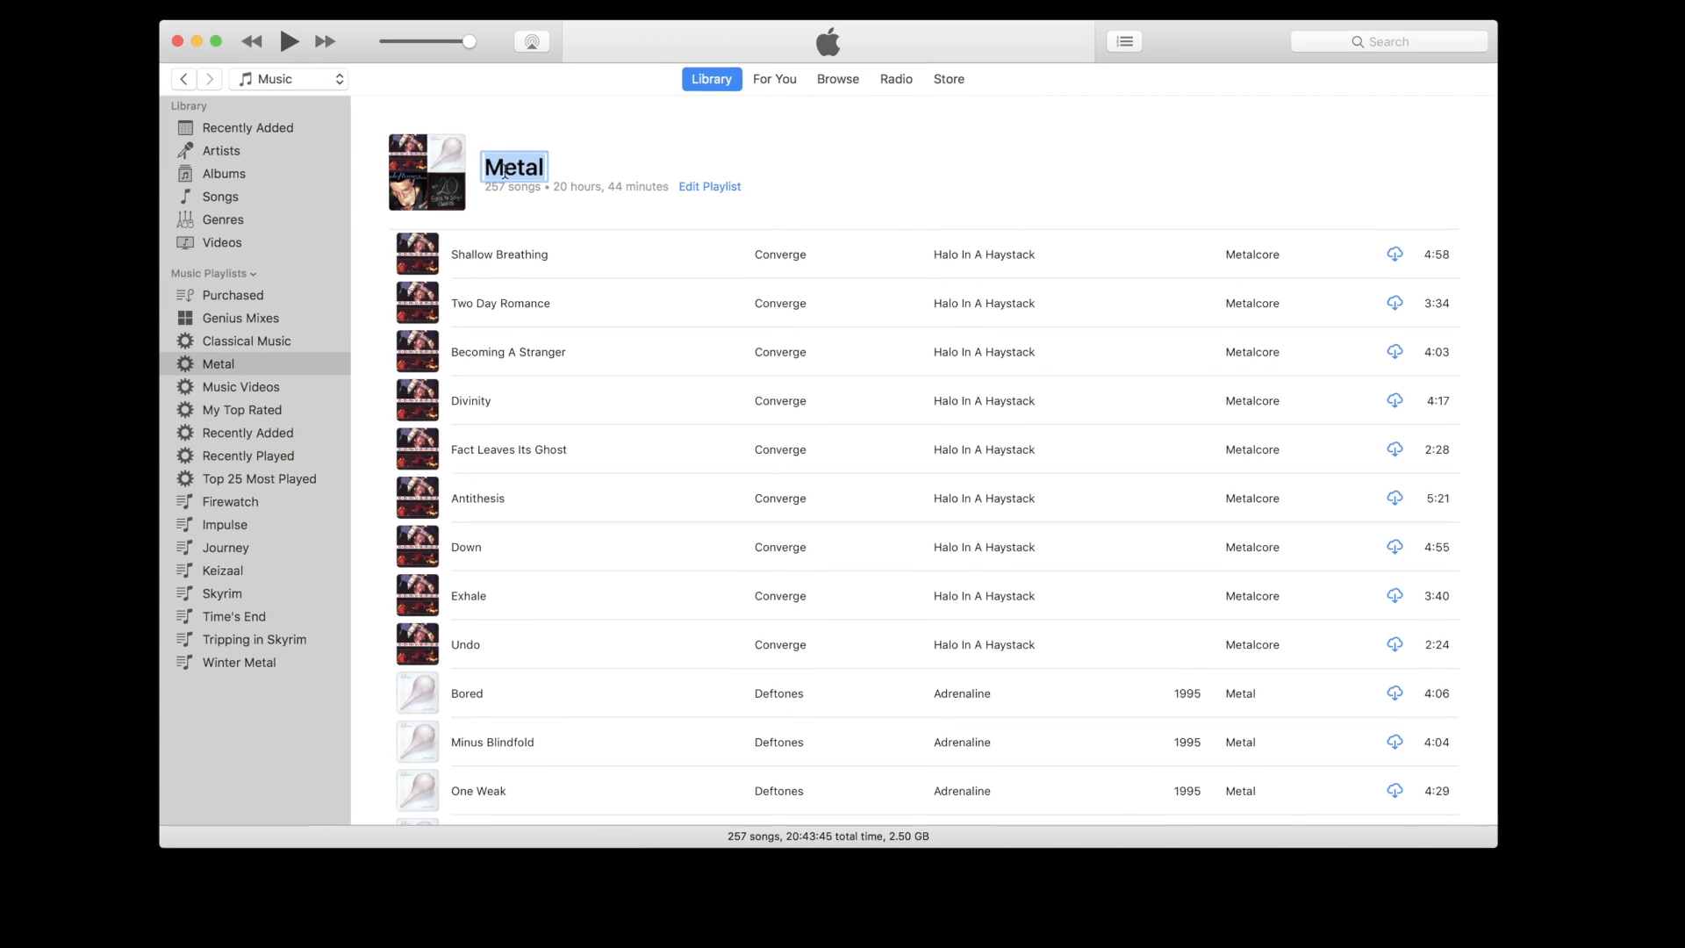
Name the playlist Pre-2000's Metal and scroll through its 257 songs
type("Pre-2000's")
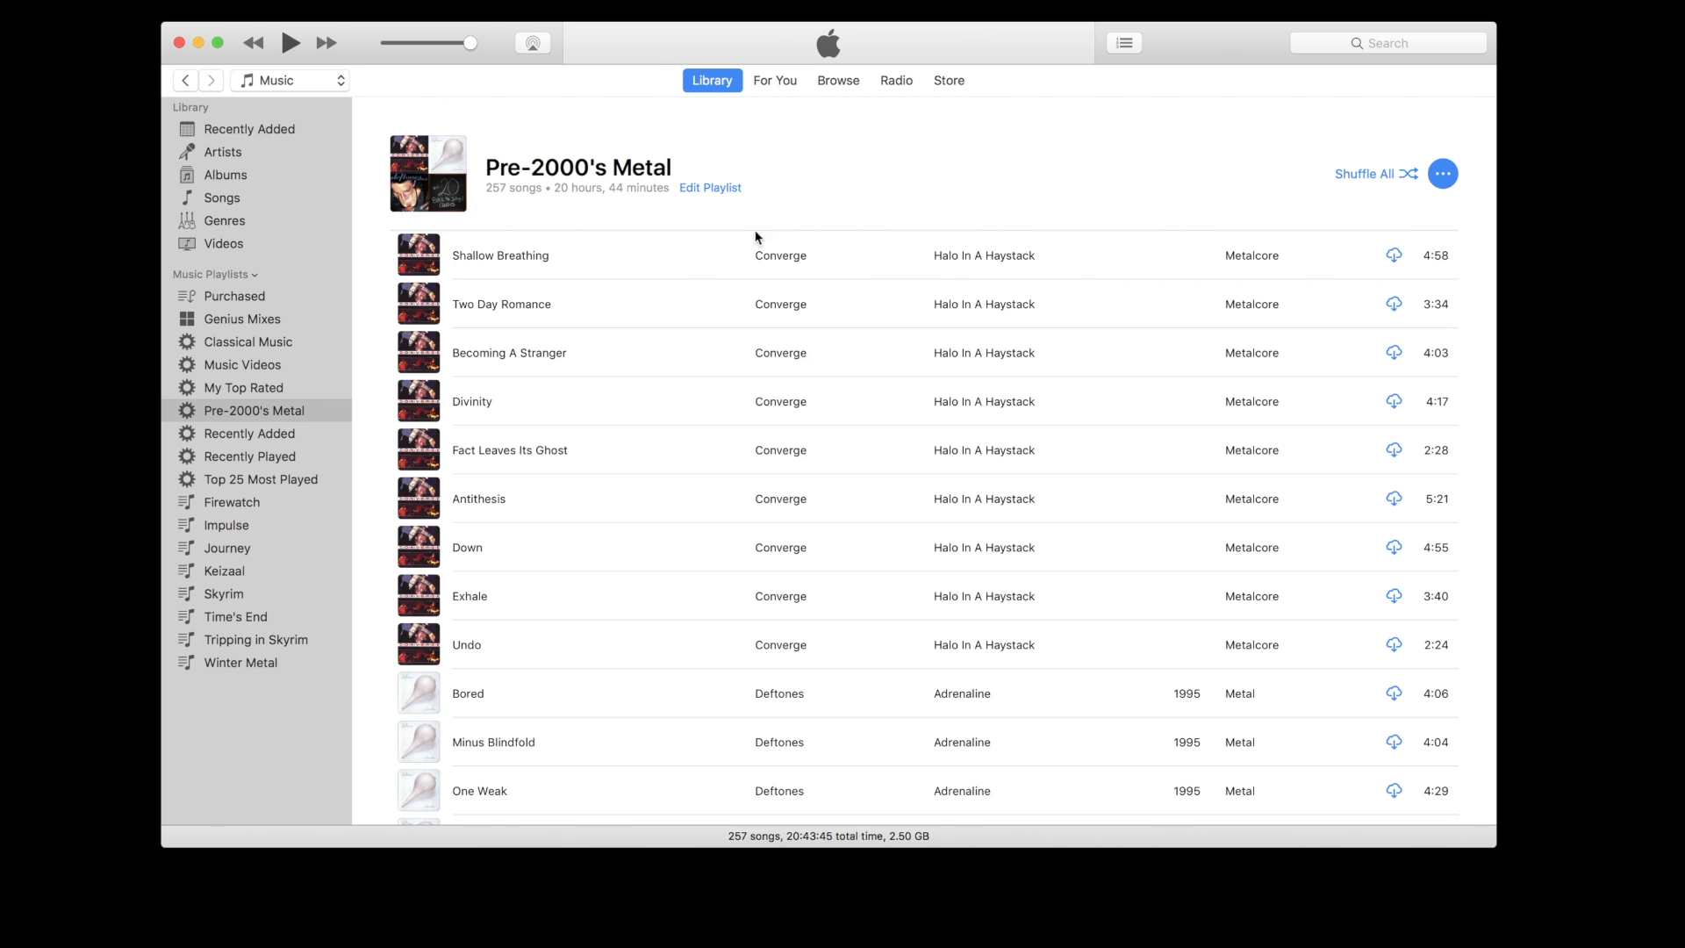
scroll("down", 3)
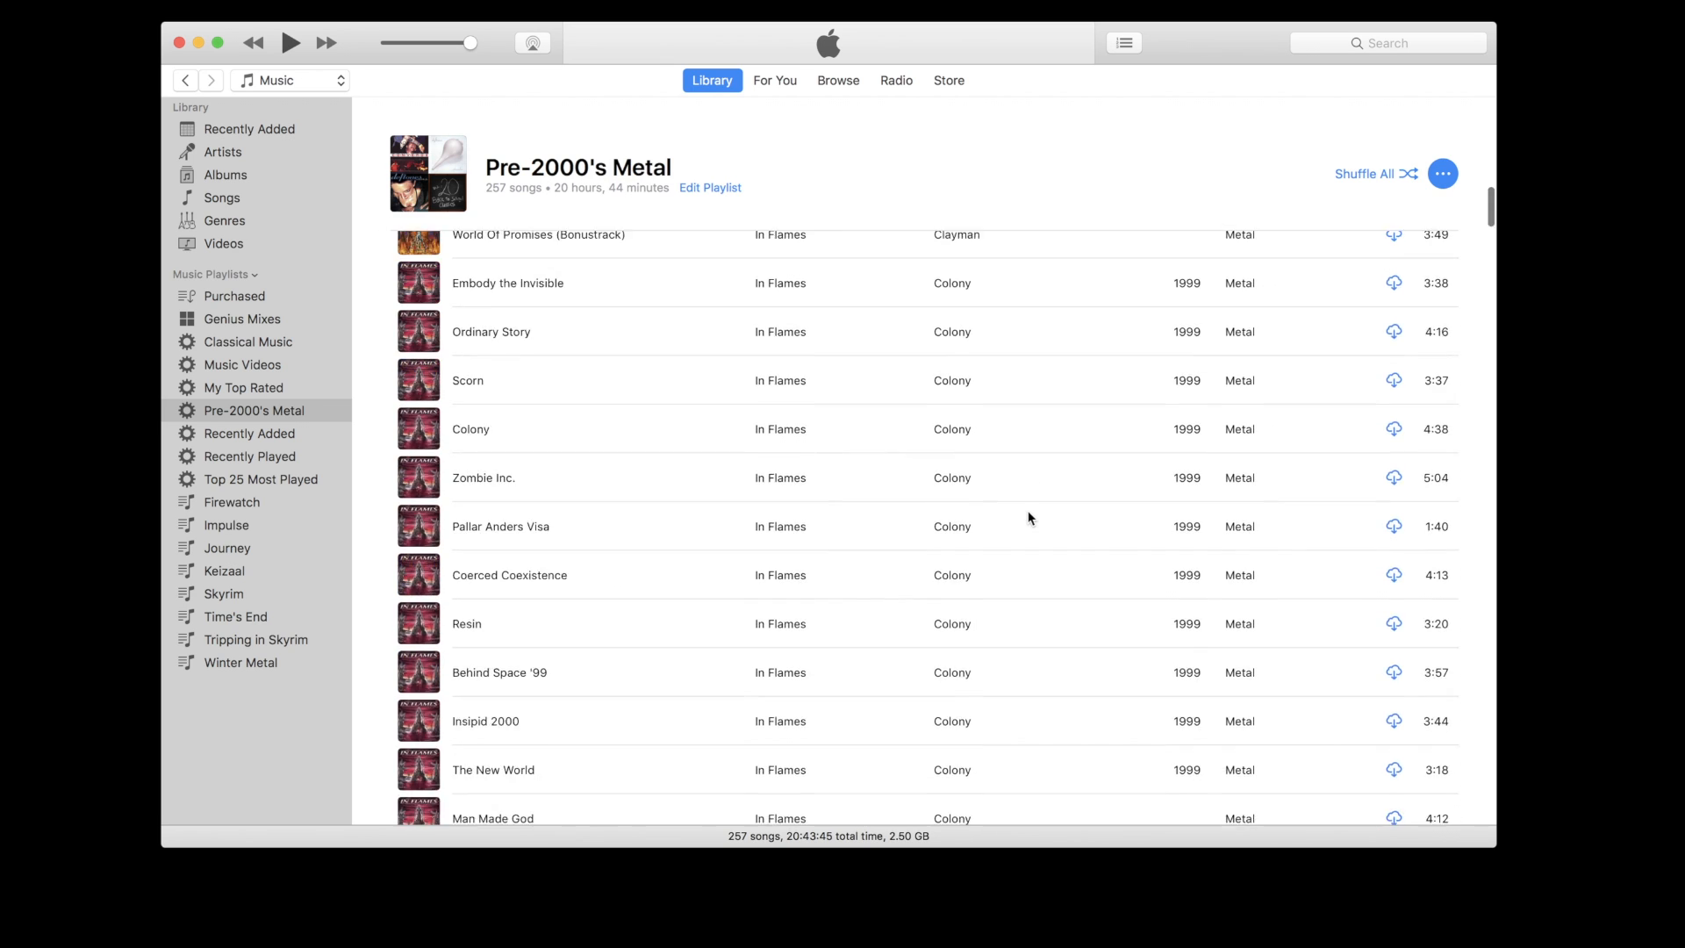
scroll("down", 3)
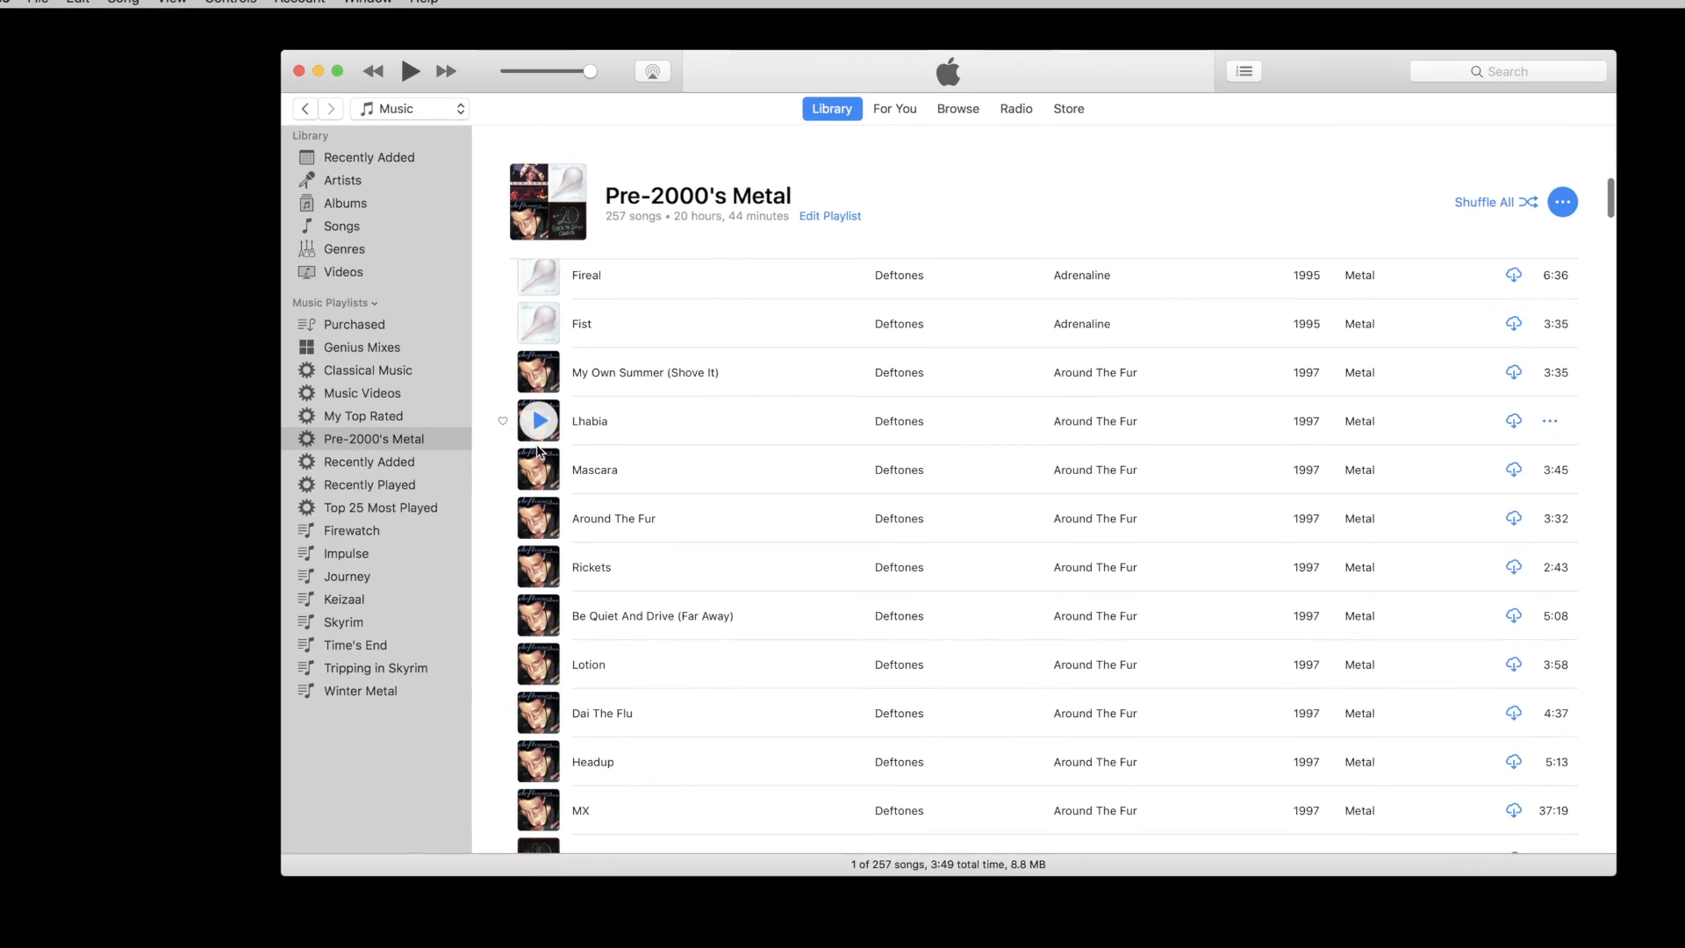
left_click(86, 9)
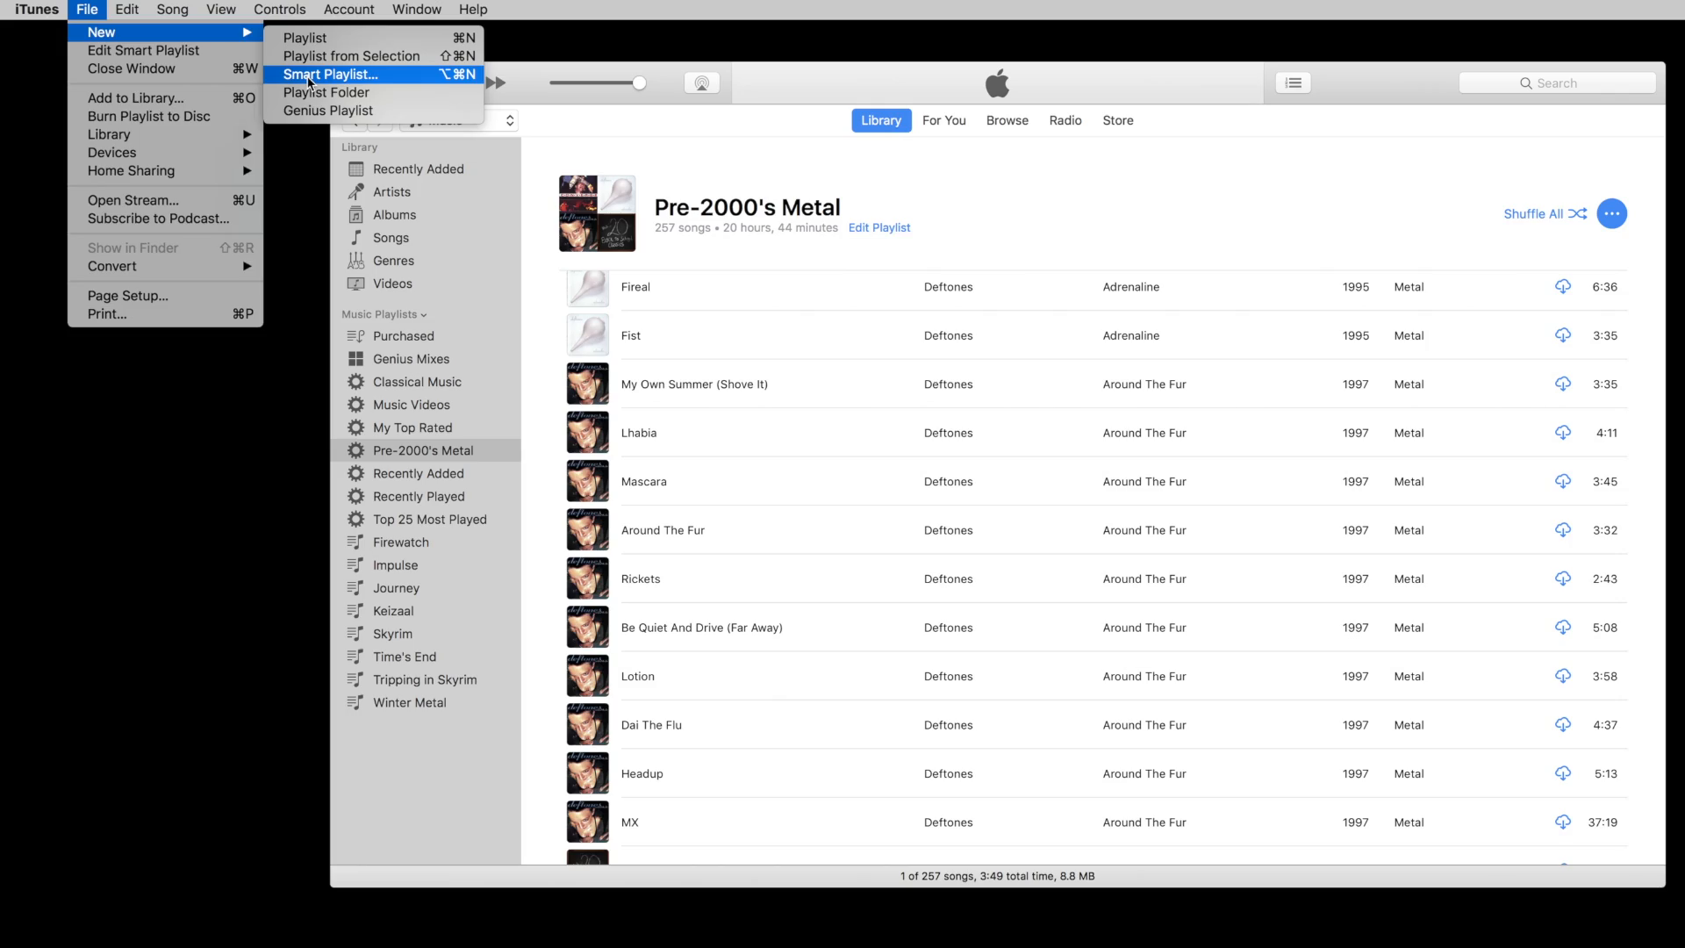
Create a smart playlist with Artist contains Thrice, matching All Media instead of music only
left_click(331, 74)
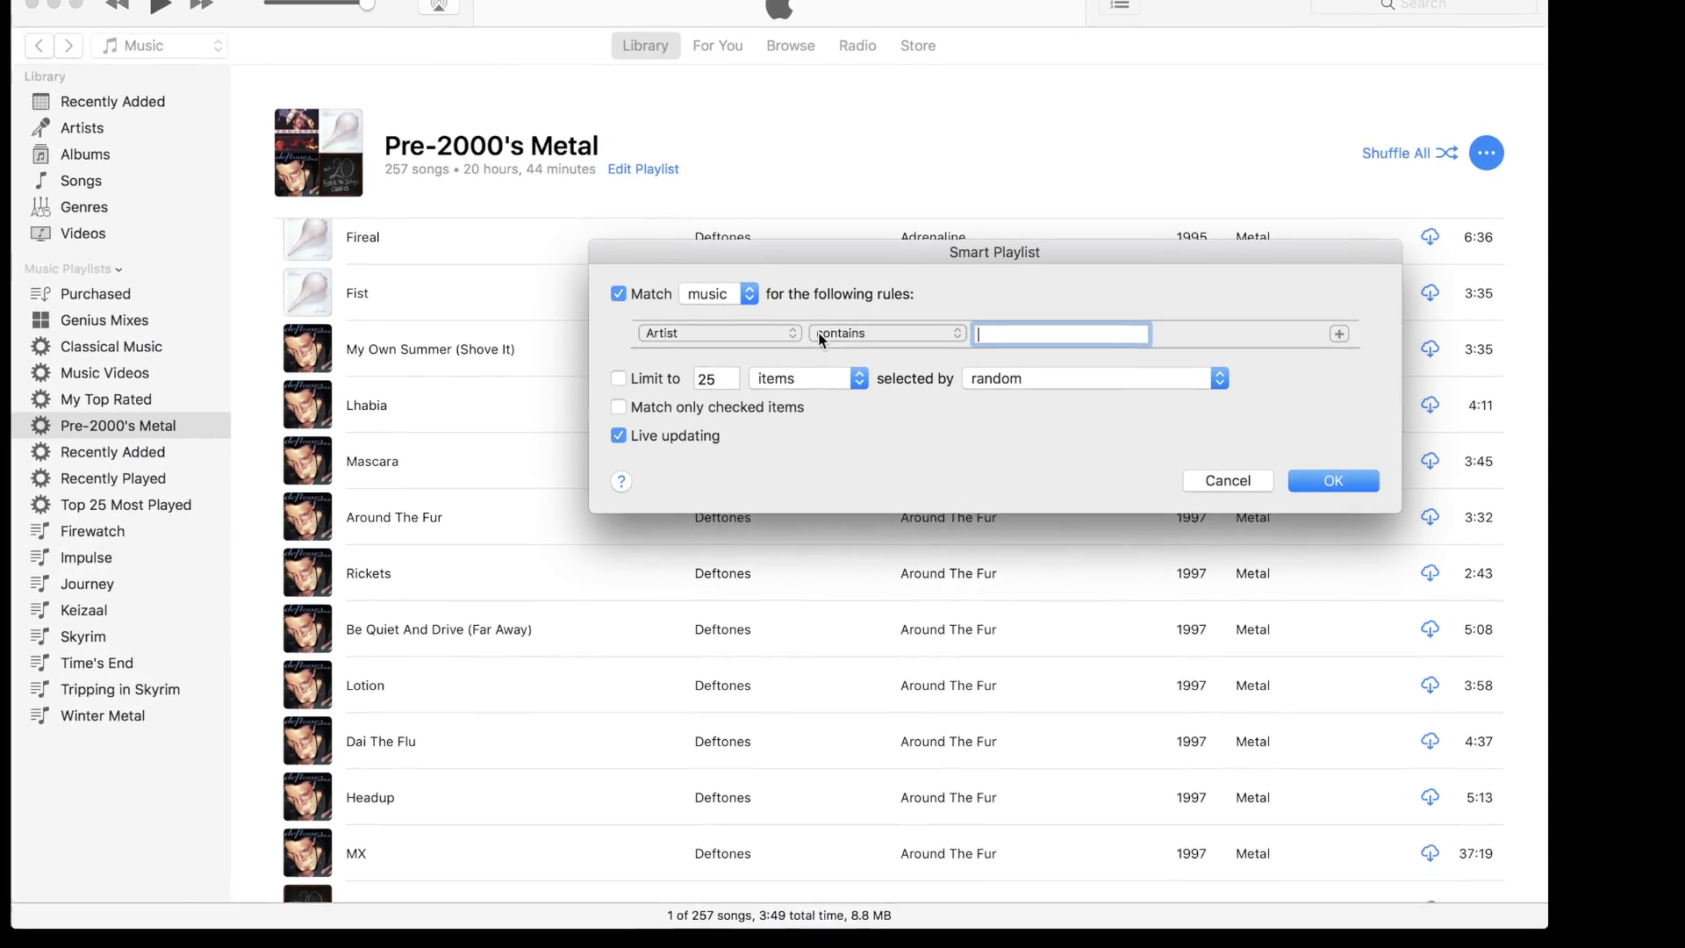
type("Thrice")
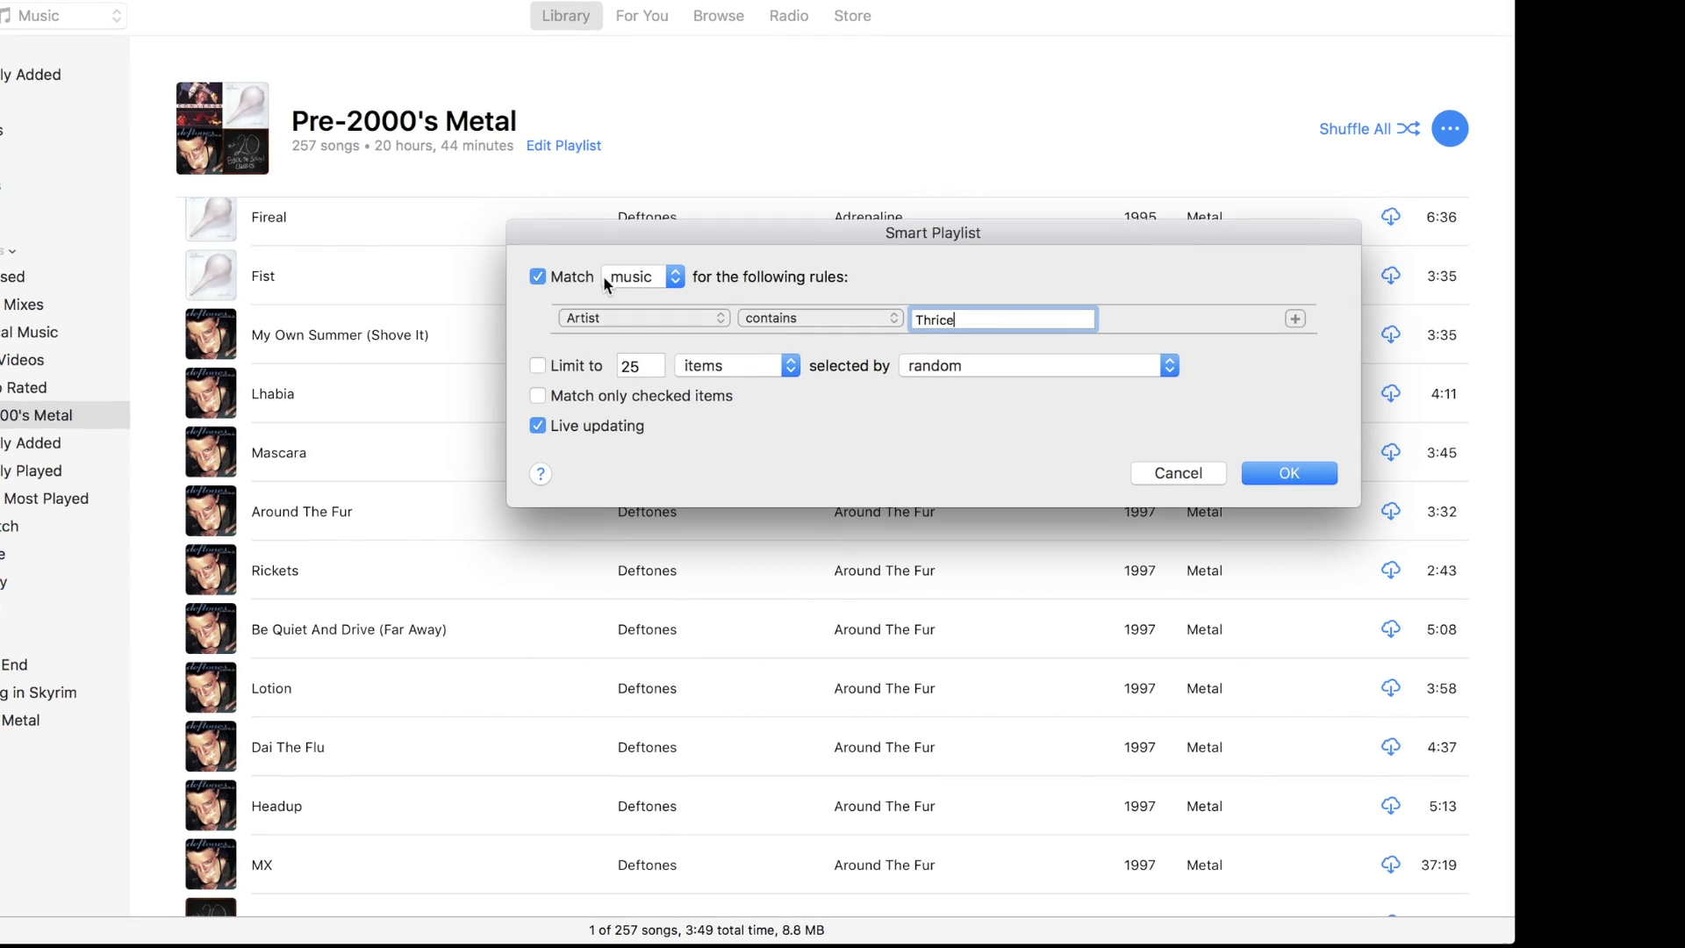
left_click(641, 276)
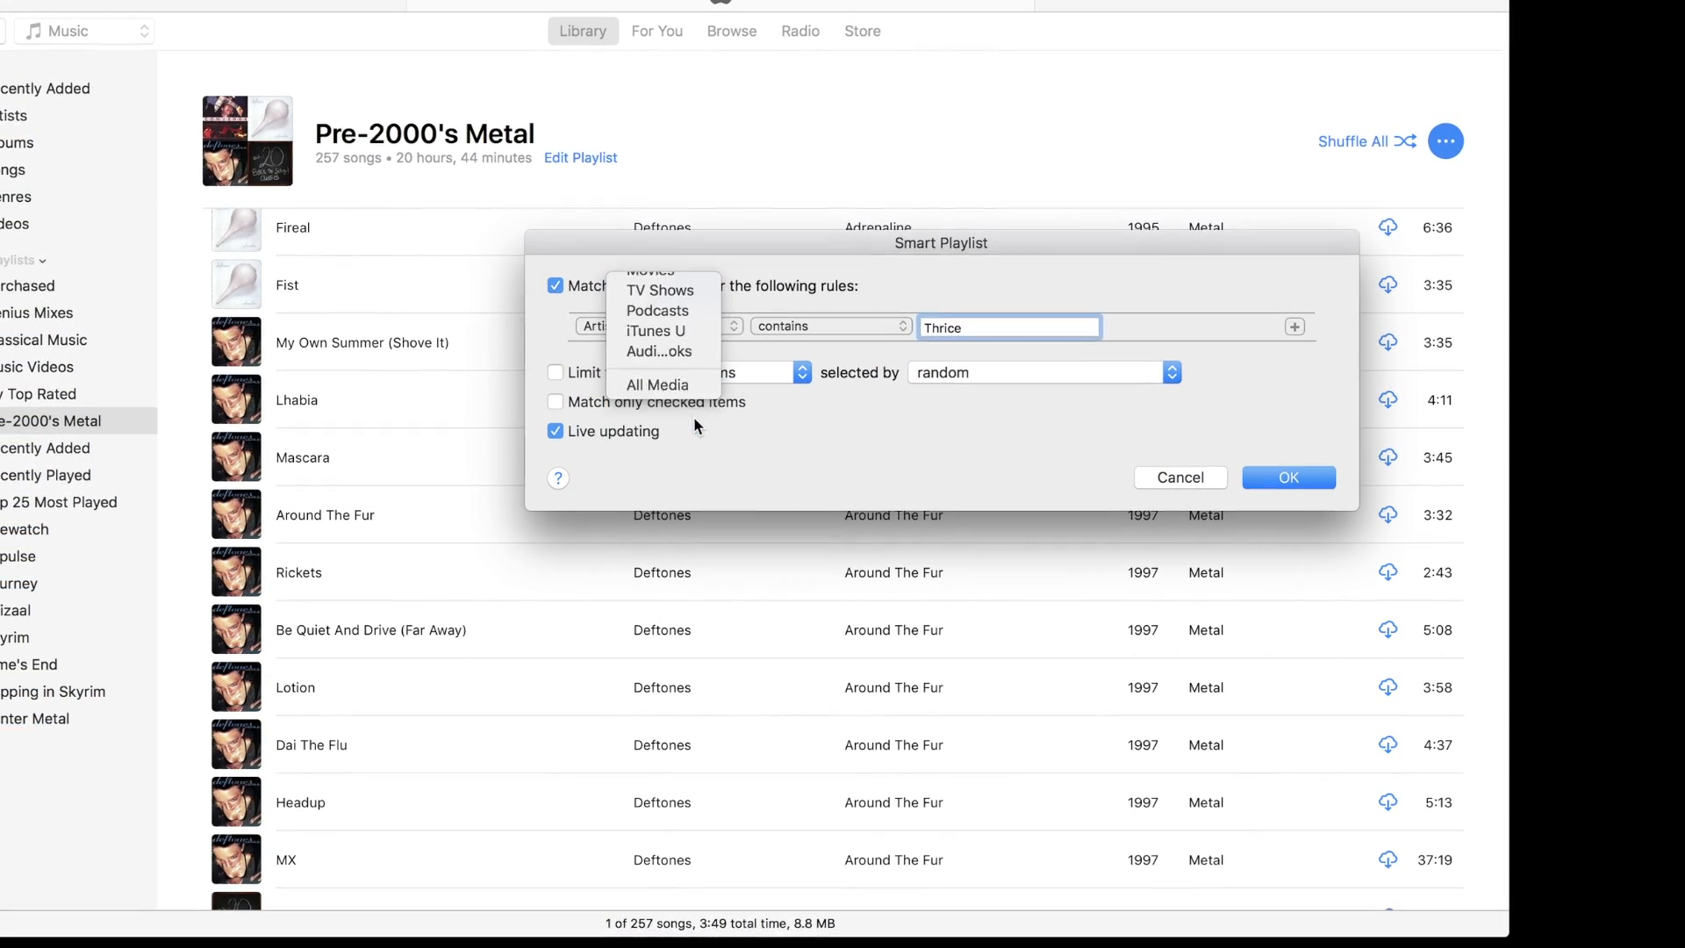
left_click(656, 387)
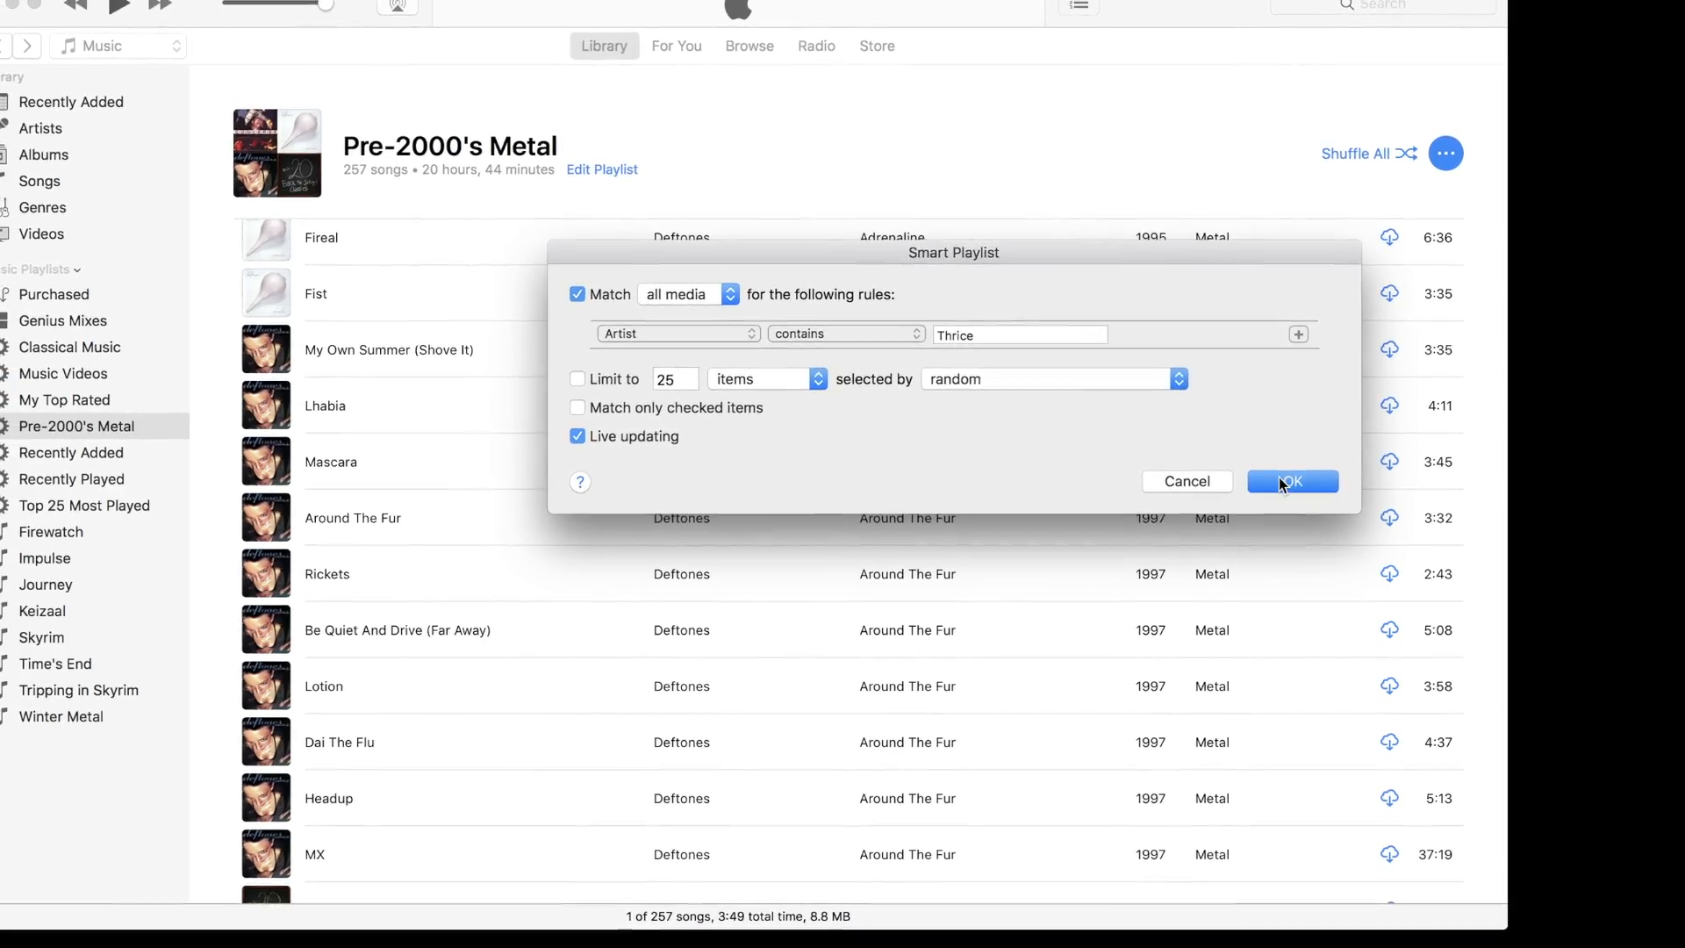
left_click(1292, 480)
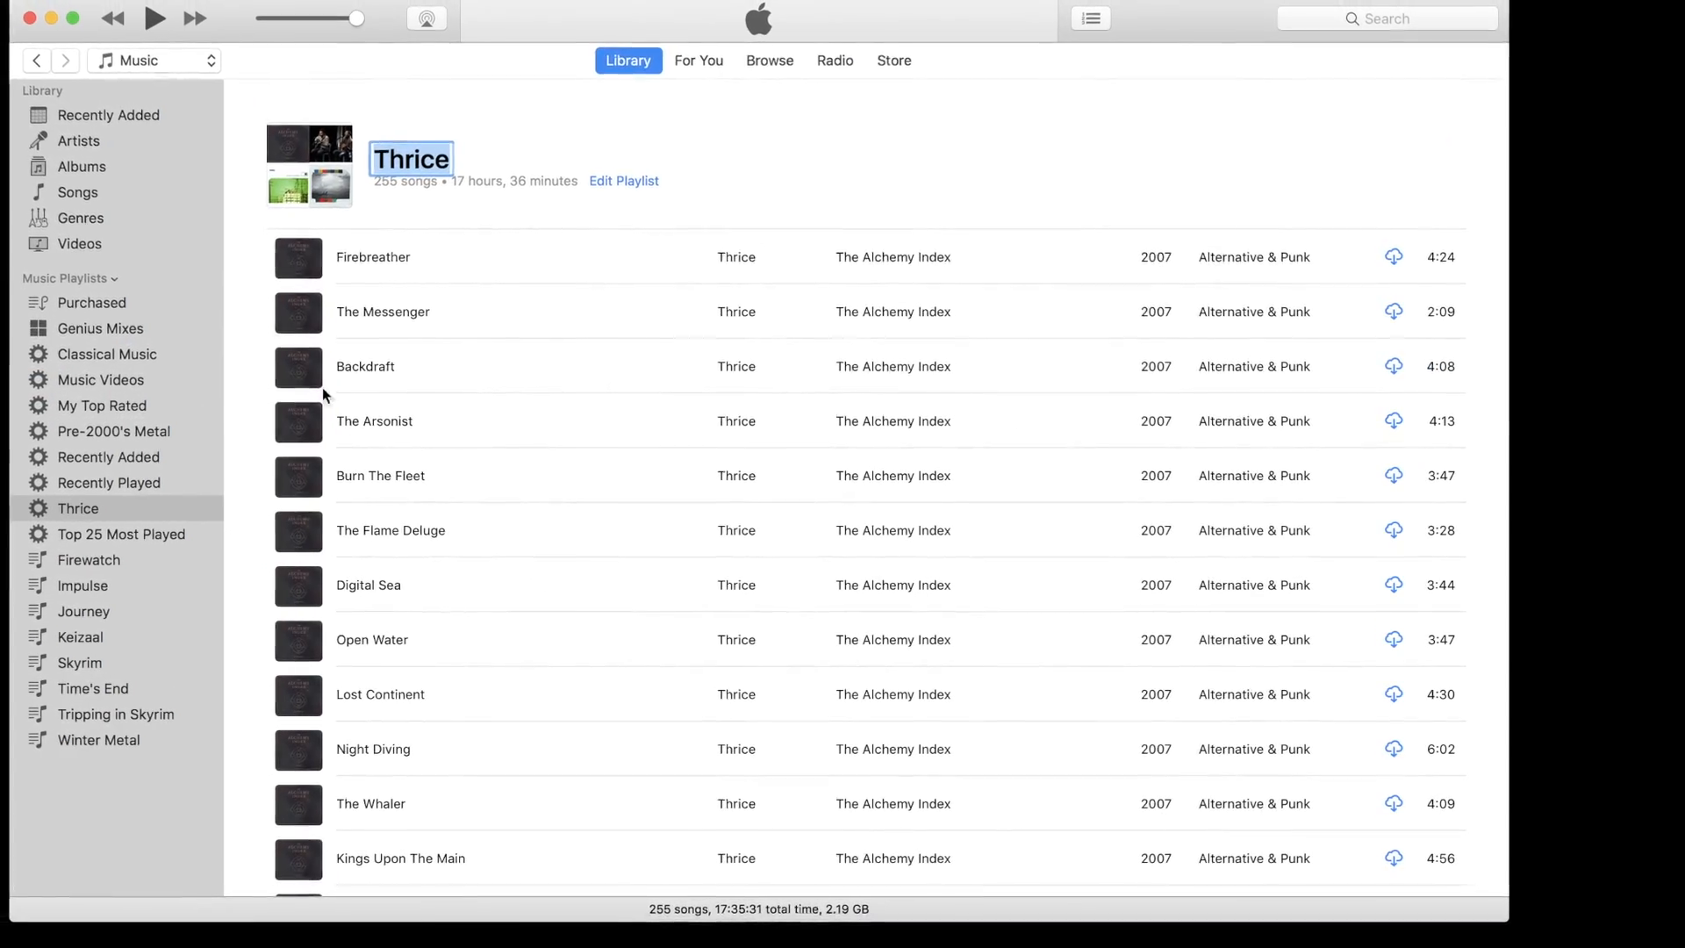
scroll("down", 3)
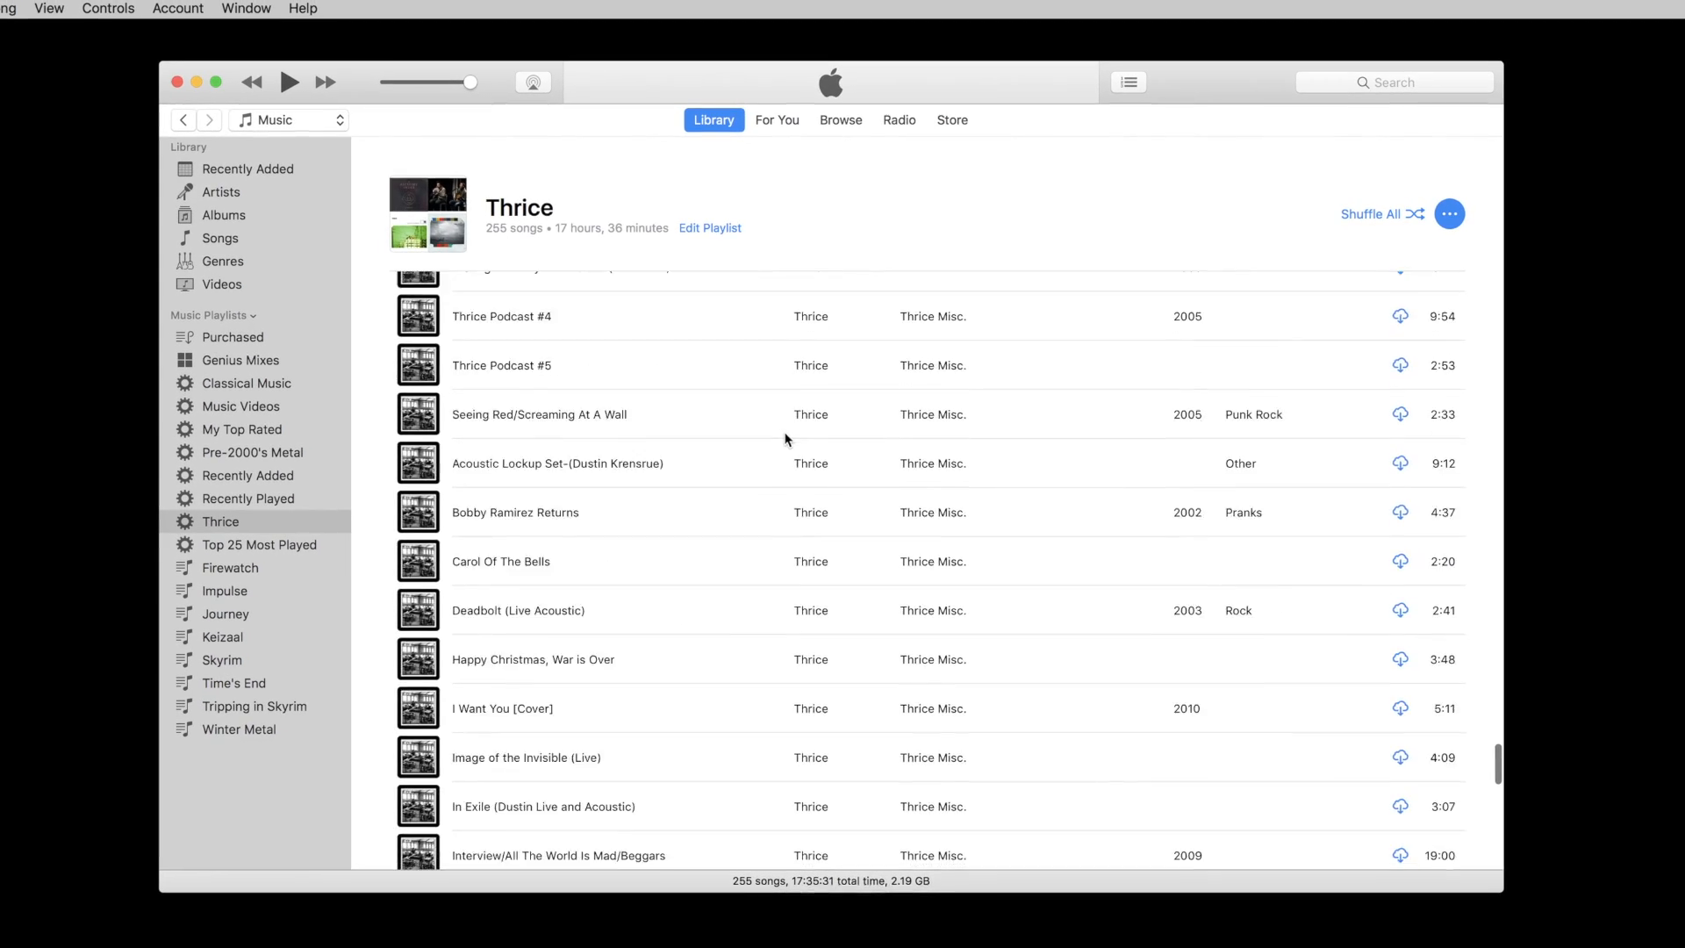
scroll("up", 3)
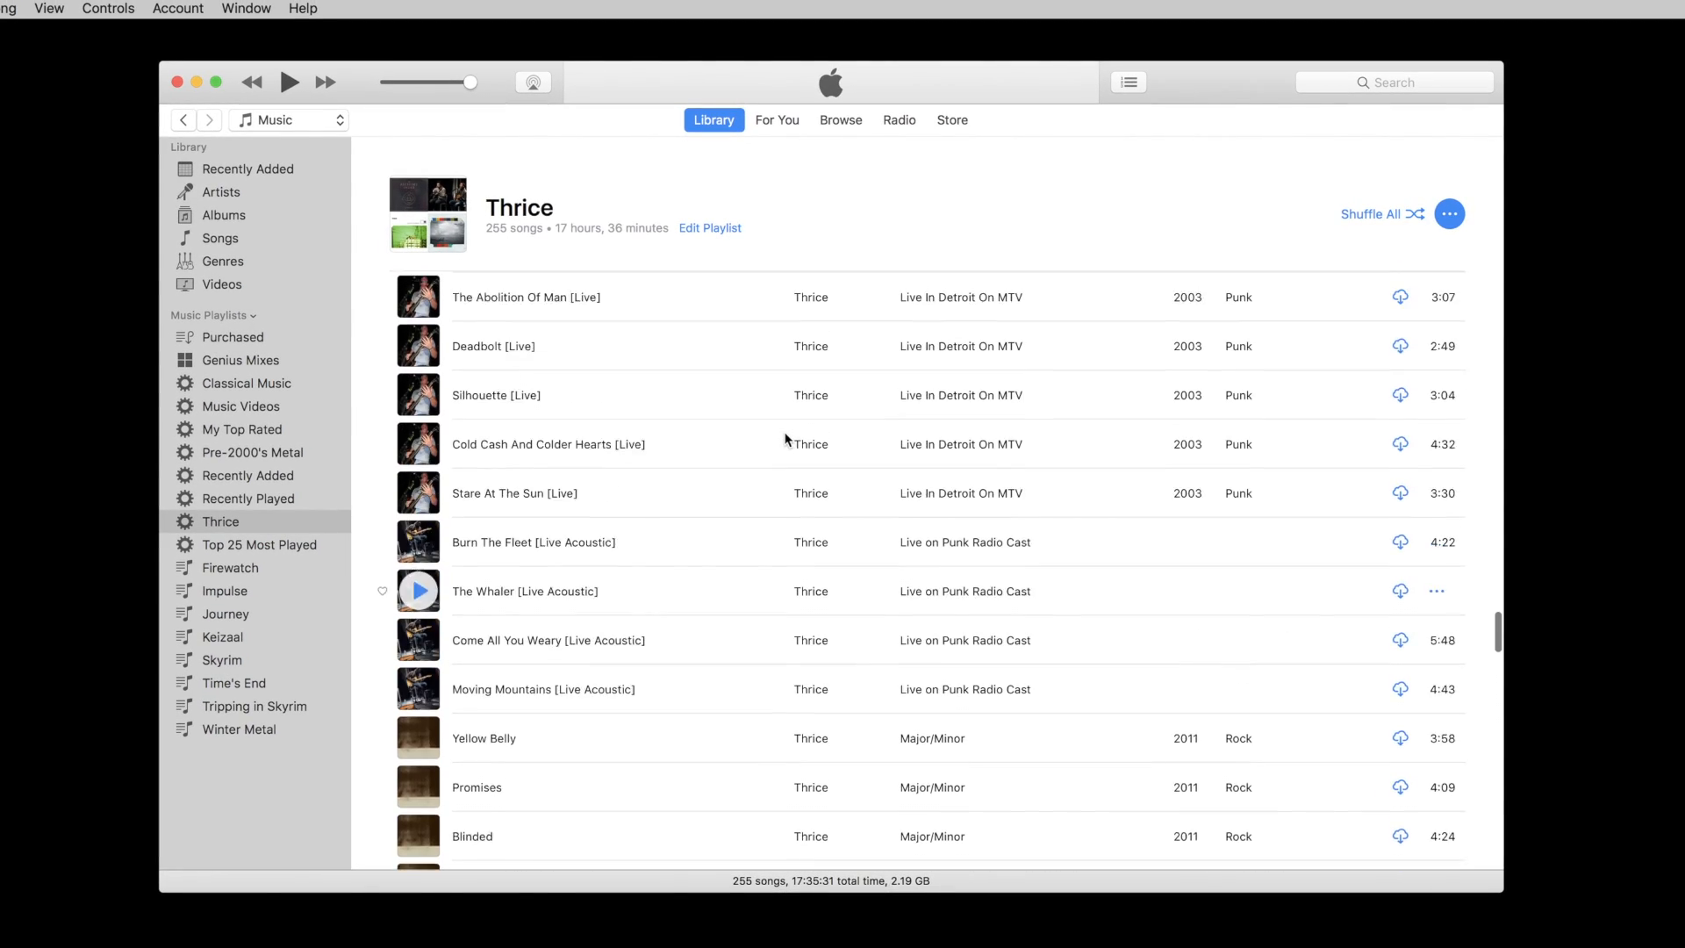
scroll("down", 3)
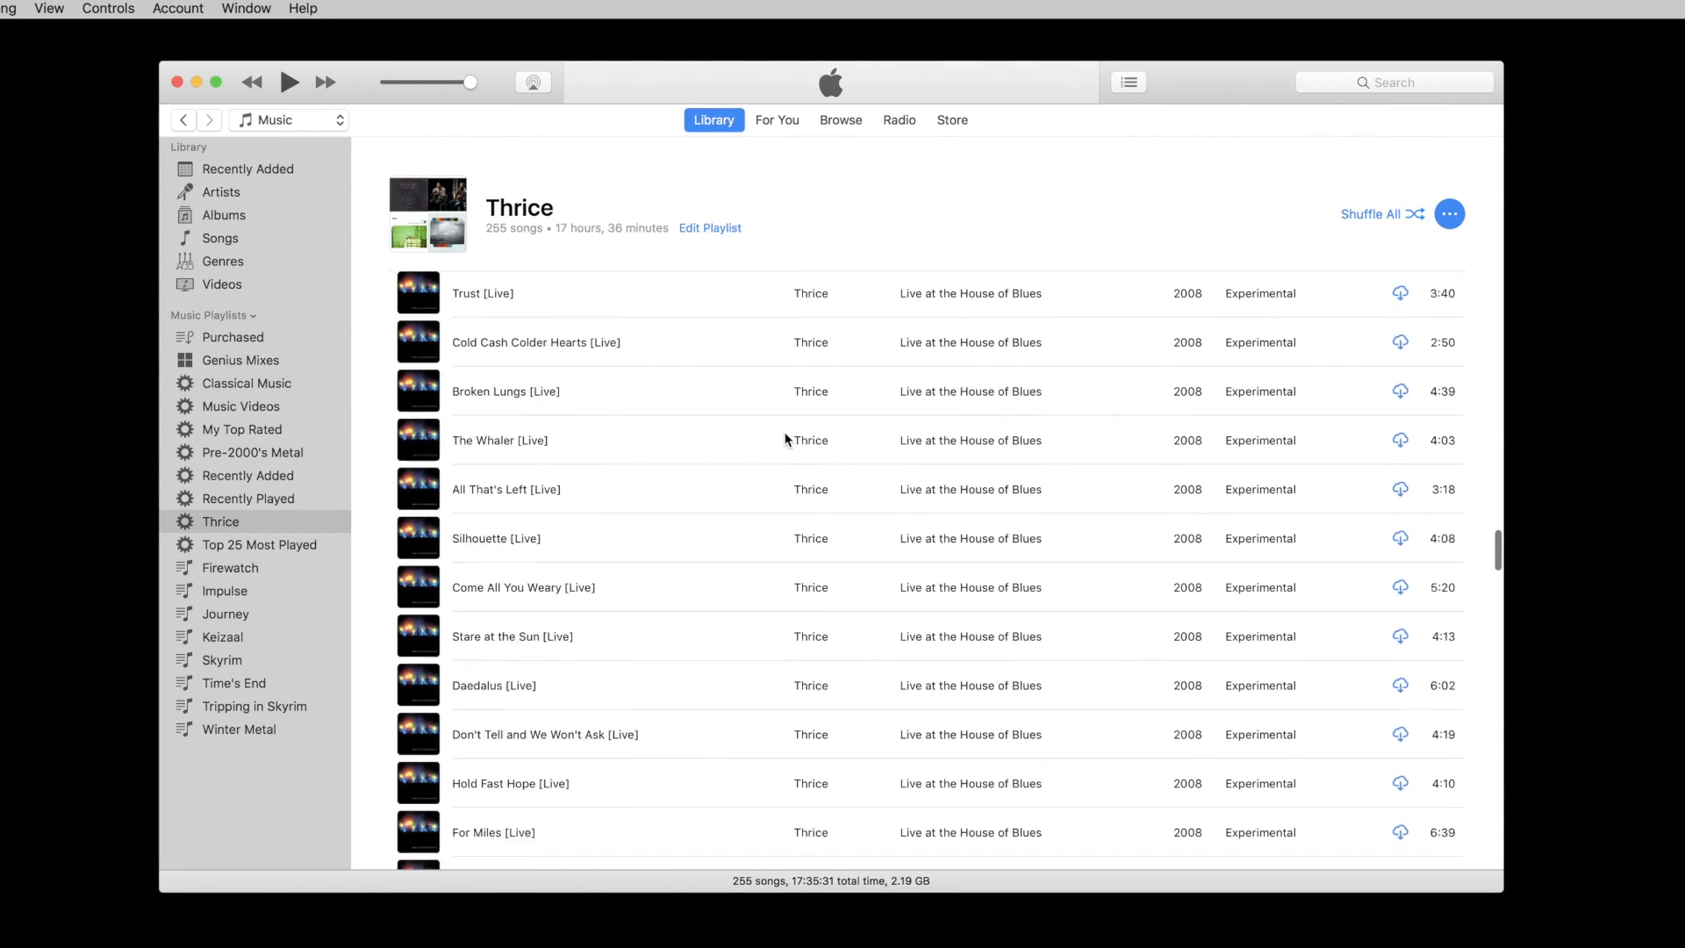
scroll("down", 3)
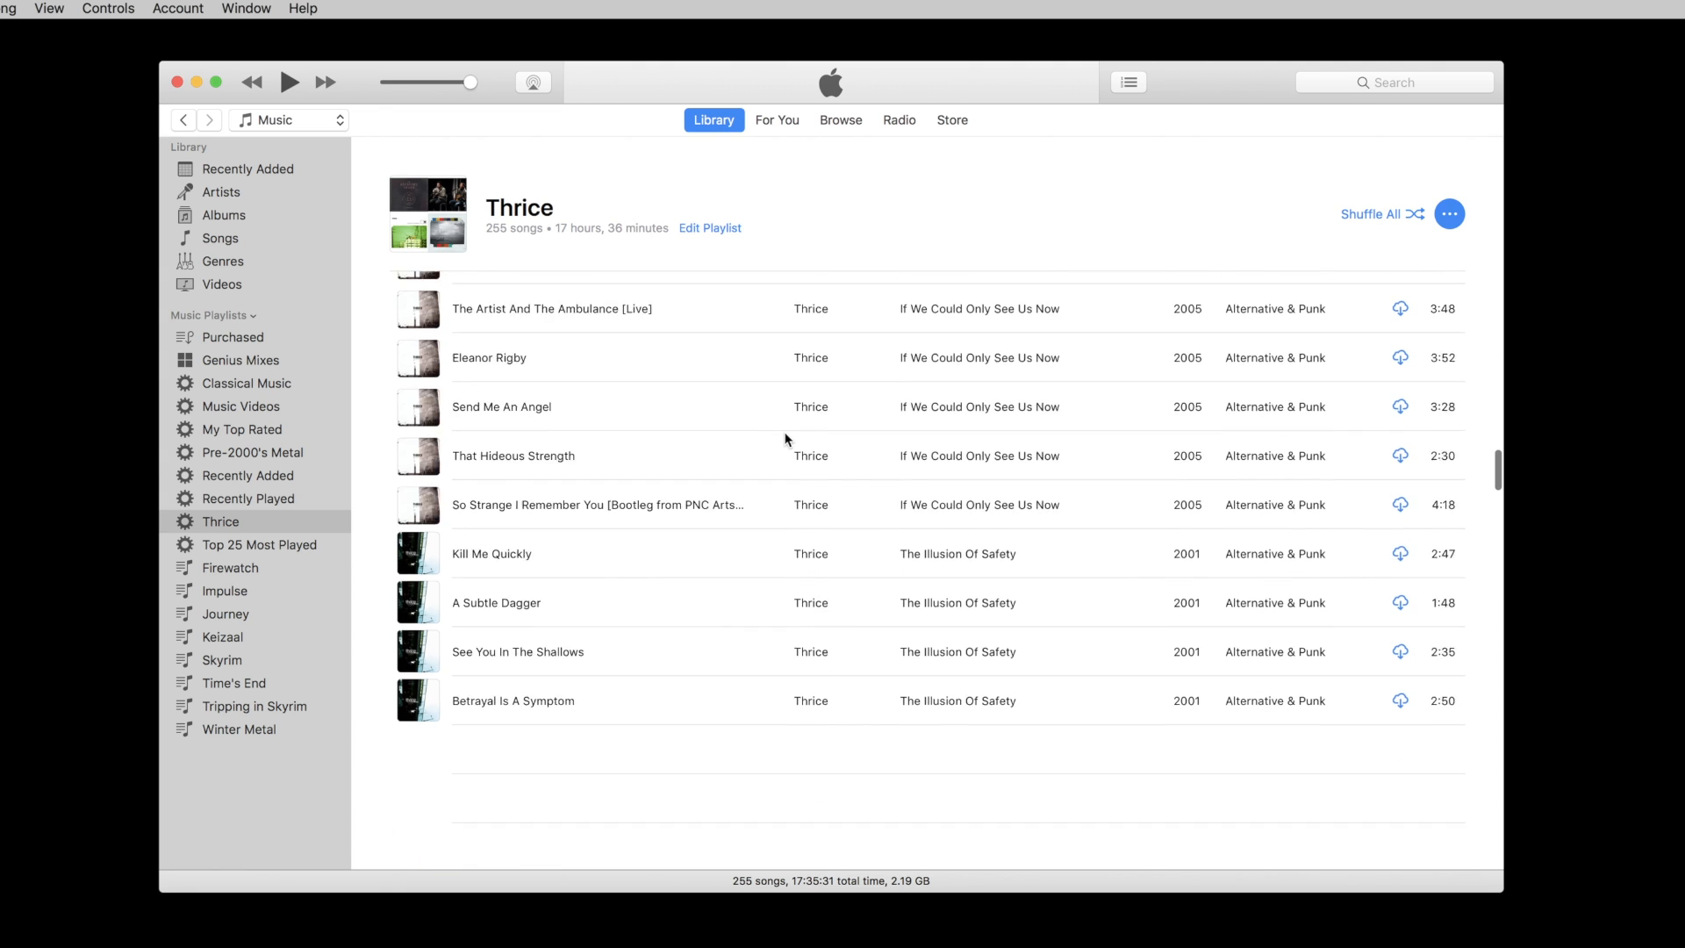
scroll("down", 3)
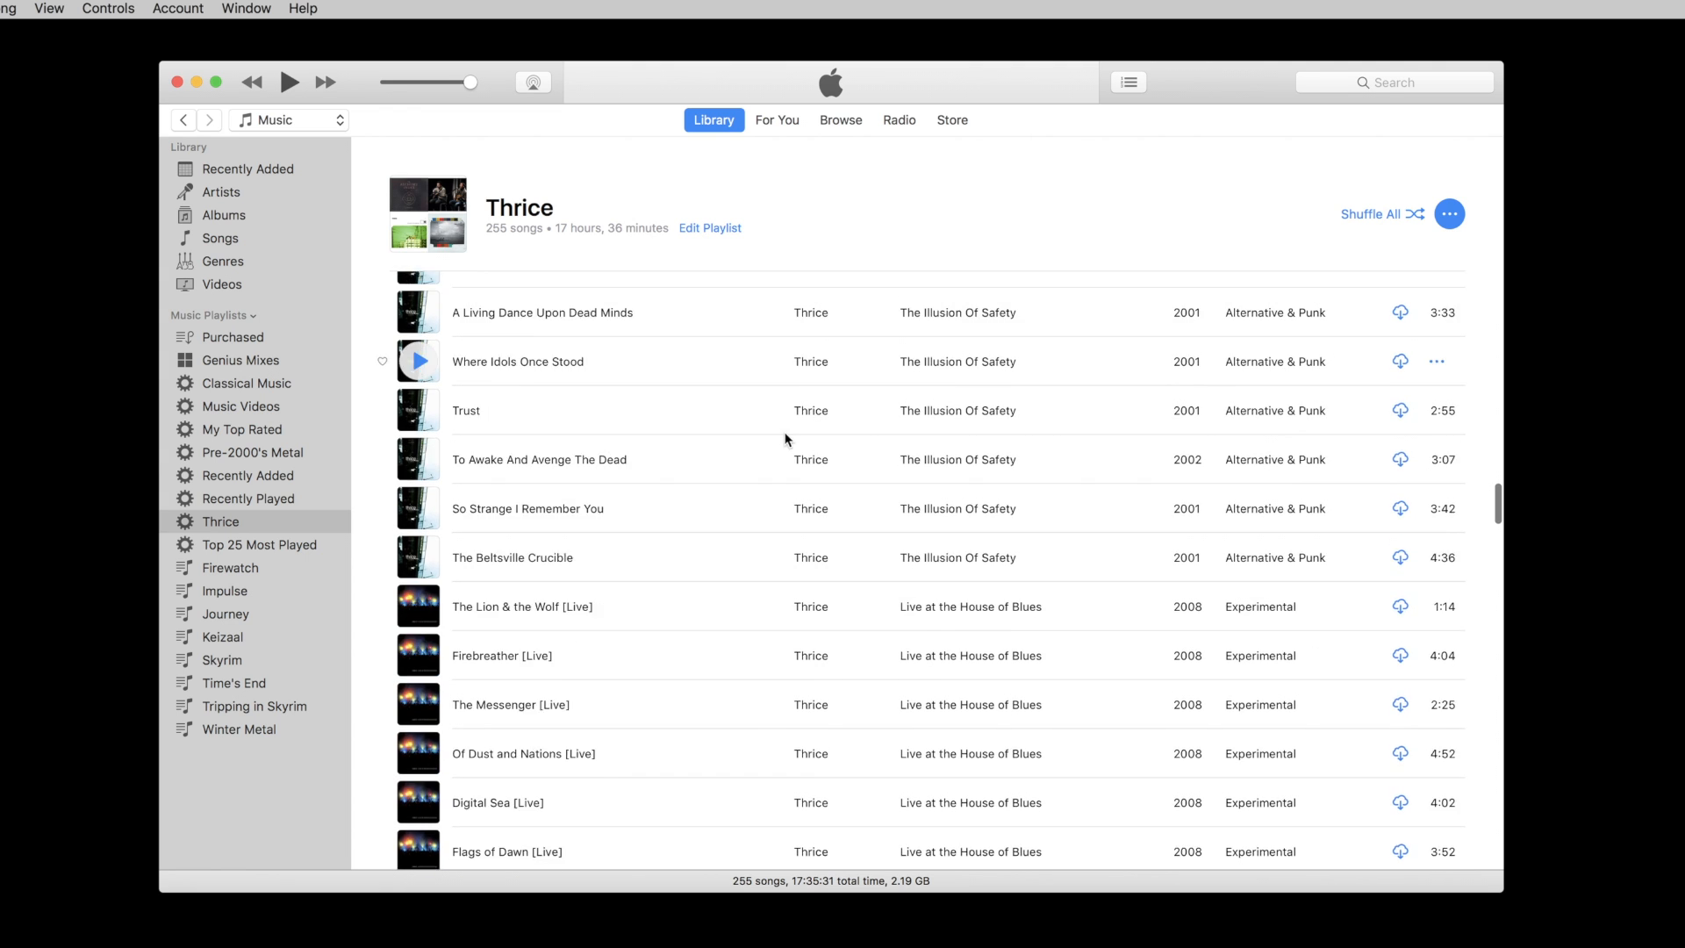
scroll("down", 3)
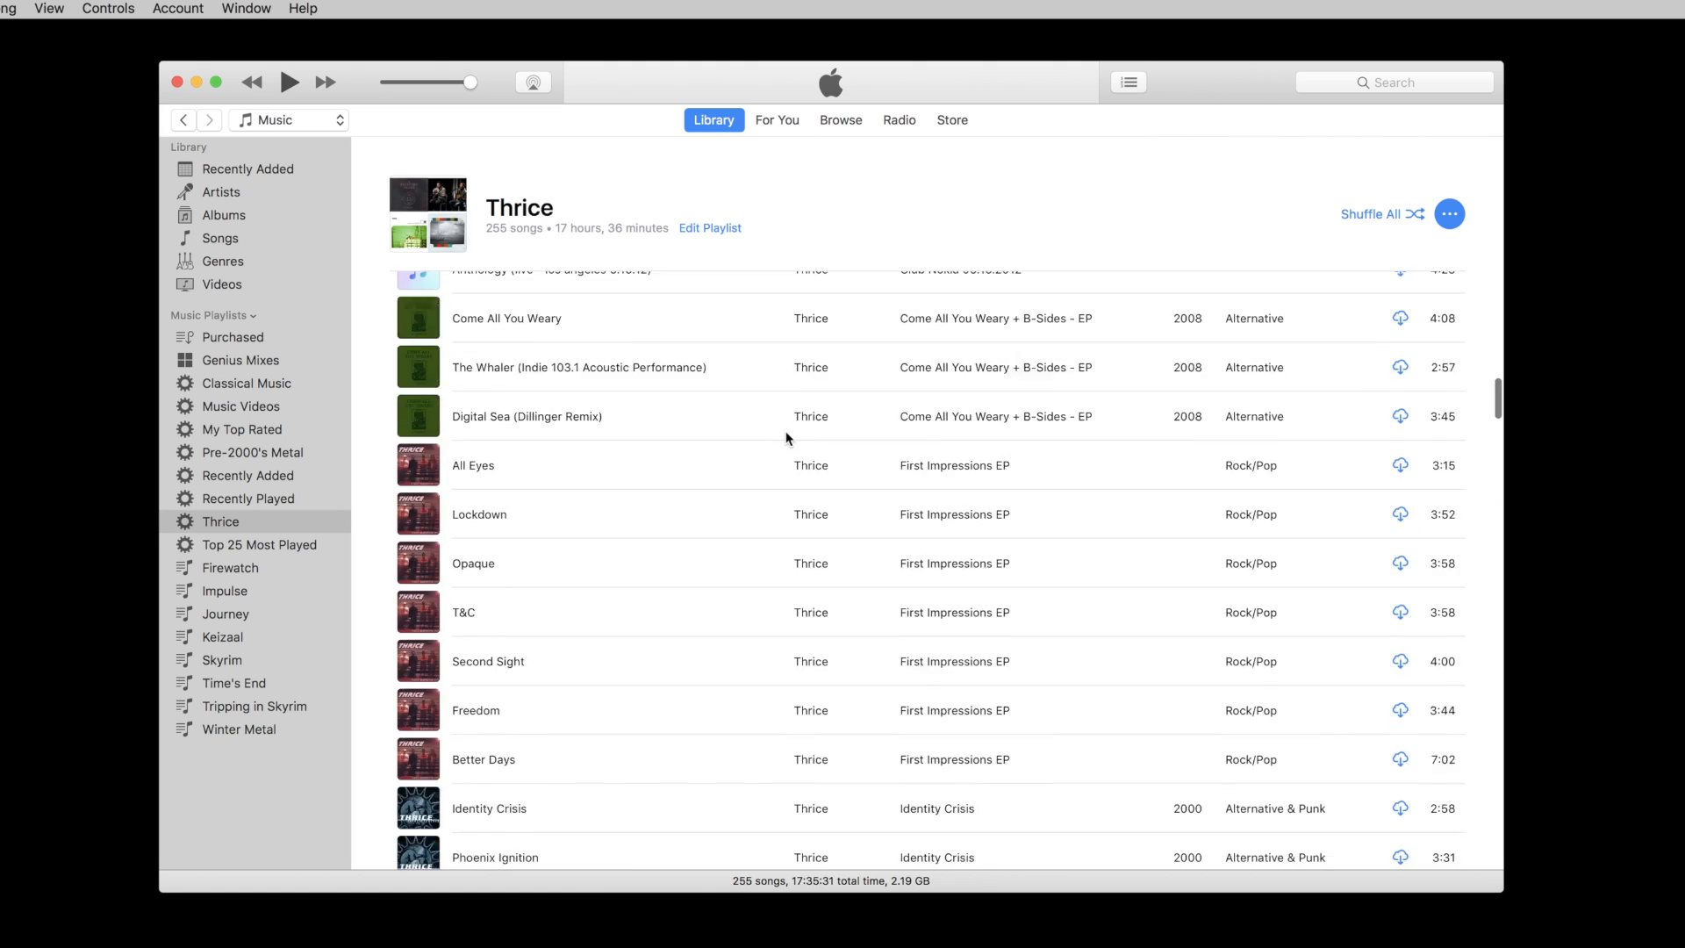